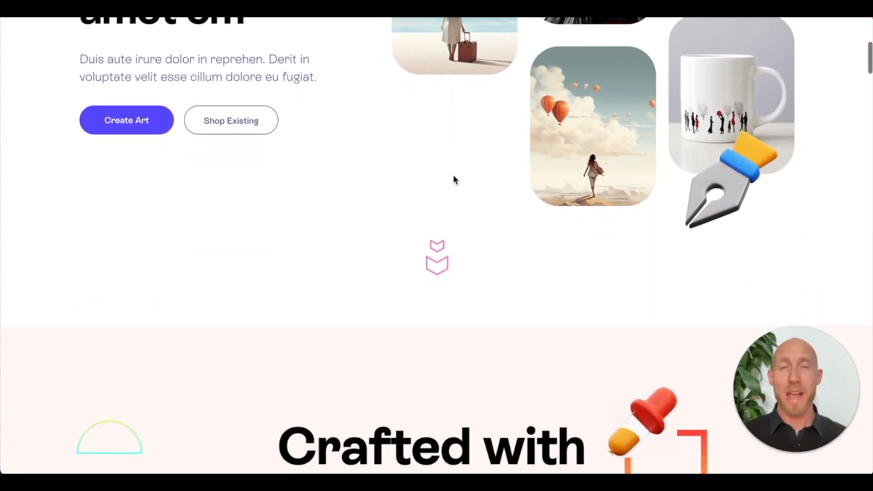
- Reselect Image as the homepage's Background style, turning its parallax effect off
scroll(down, 3)
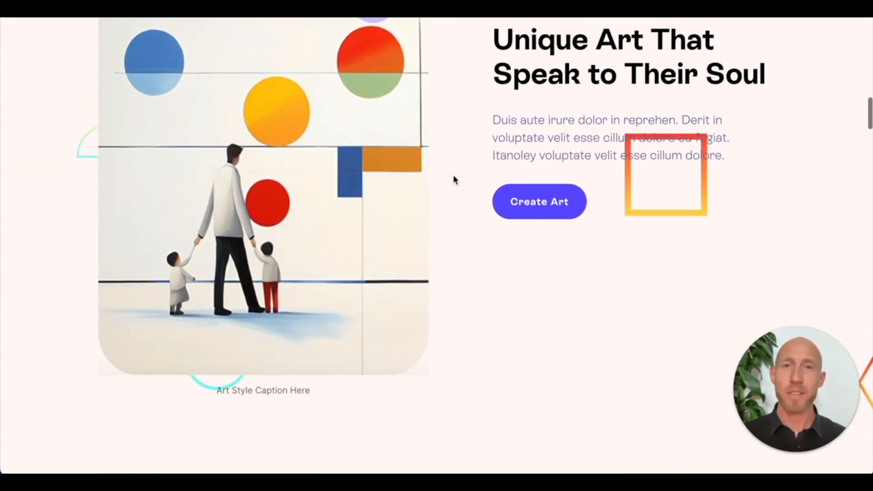
scroll(down, 3)
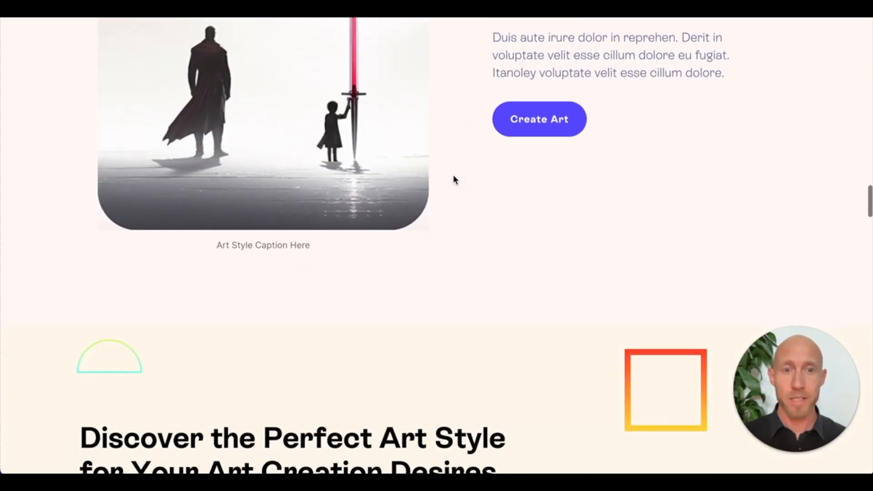
scroll(down, 3)
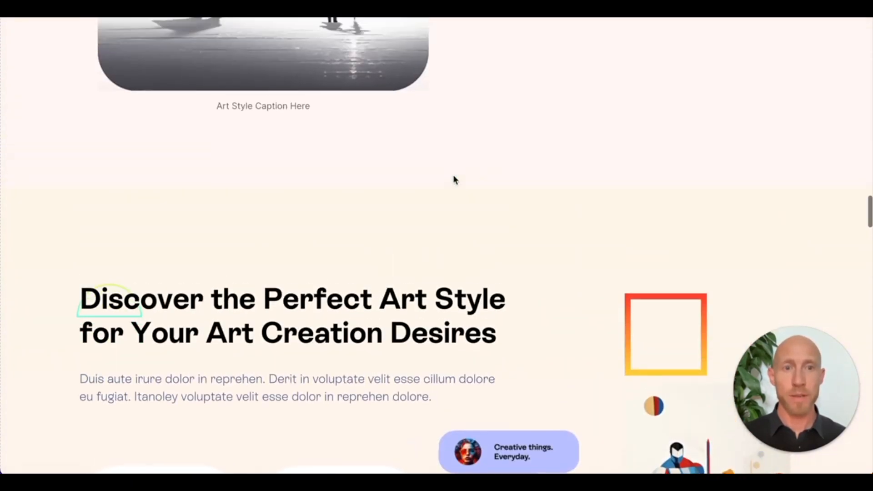
scroll(down, 3)
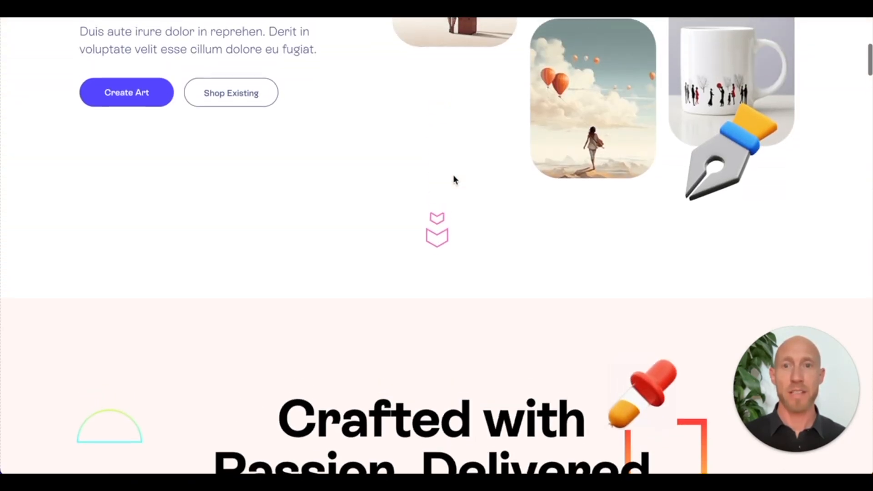
scroll(up, 3)
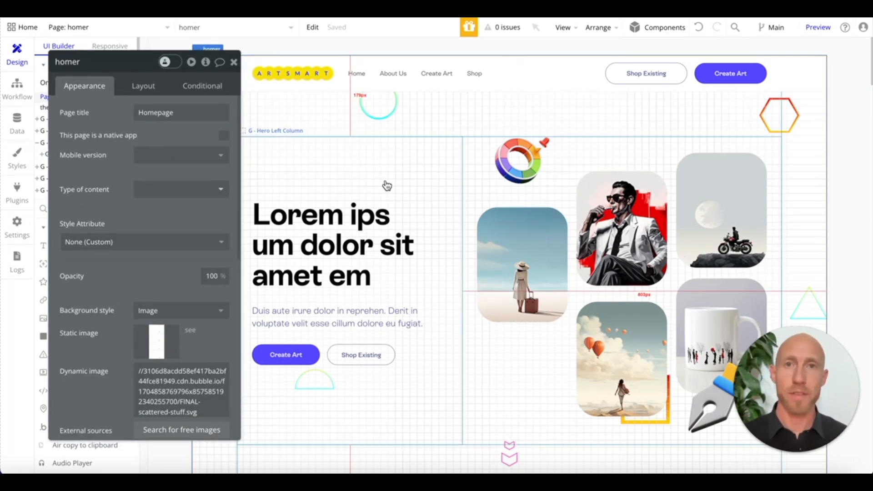
mouse_move(400, 172)
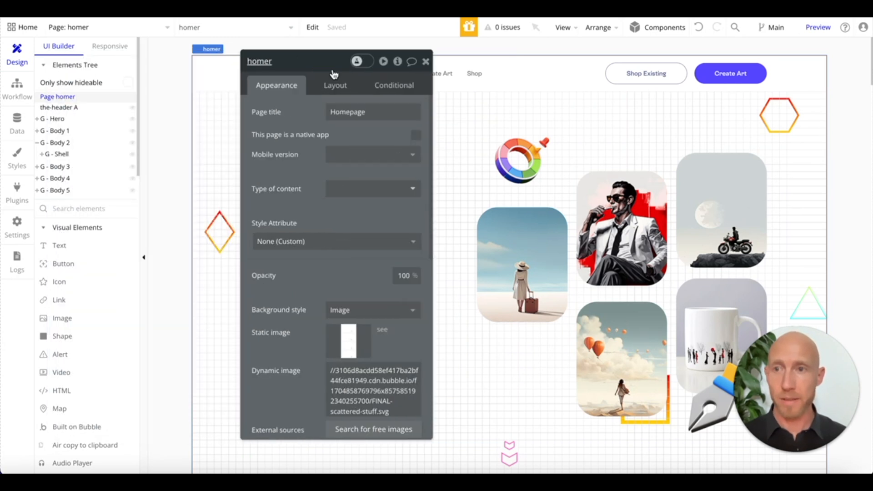
drag(334, 61, 301, 65)
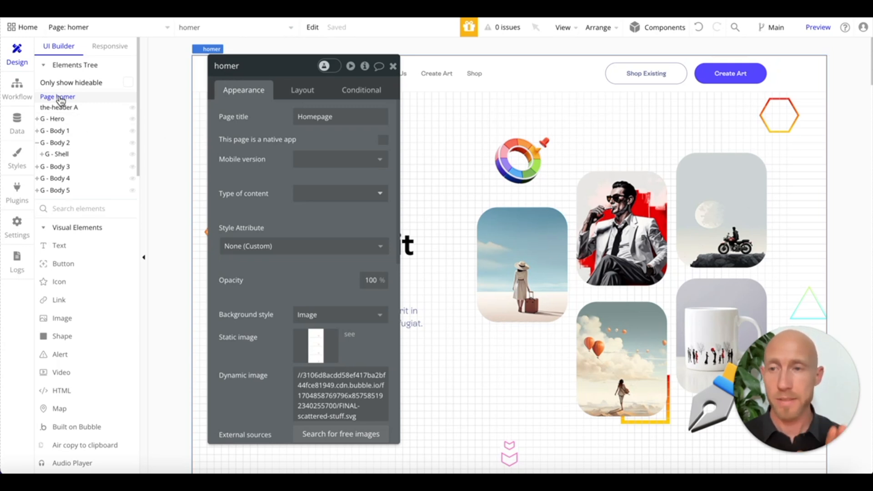
mouse_move(56, 101)
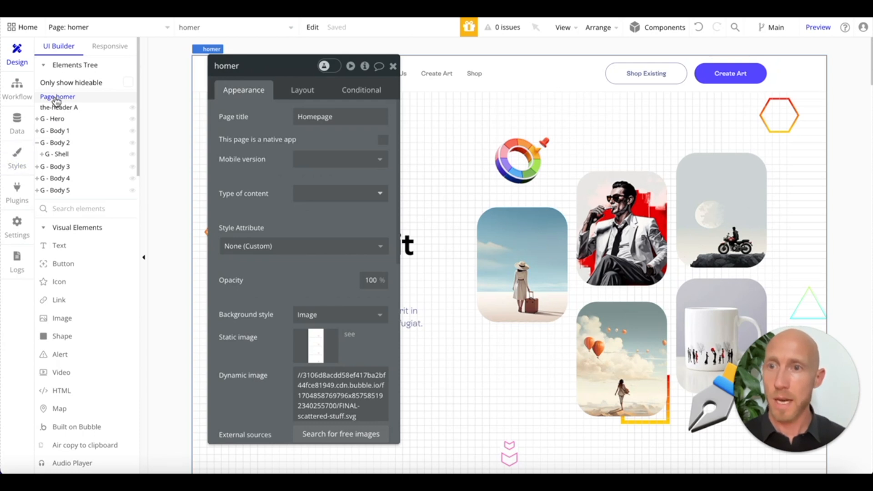
mouse_move(245, 117)
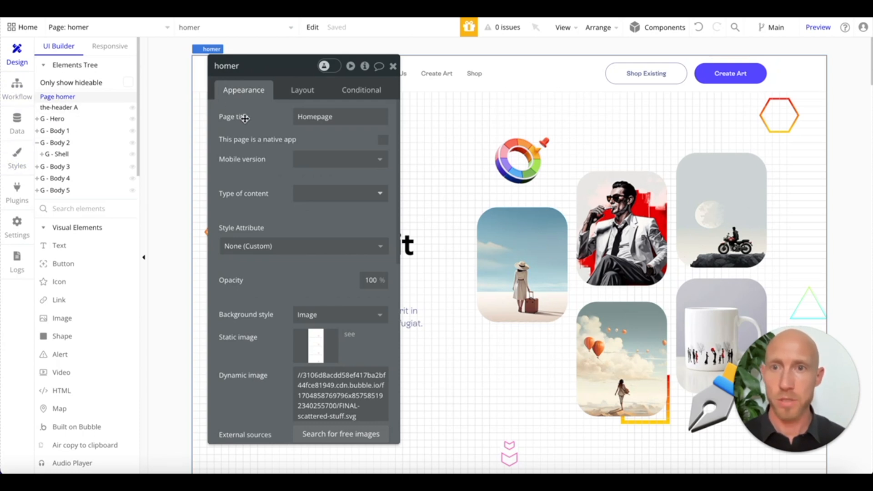
scroll(down, 3)
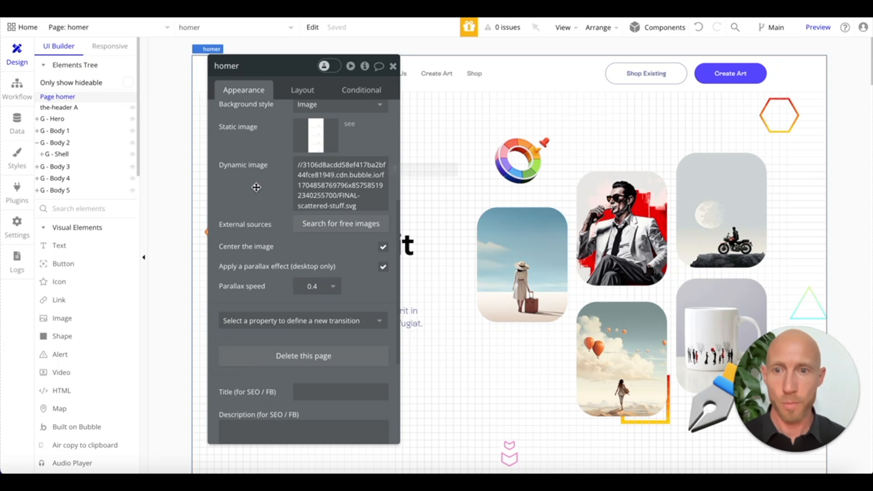
mouse_move(336, 231)
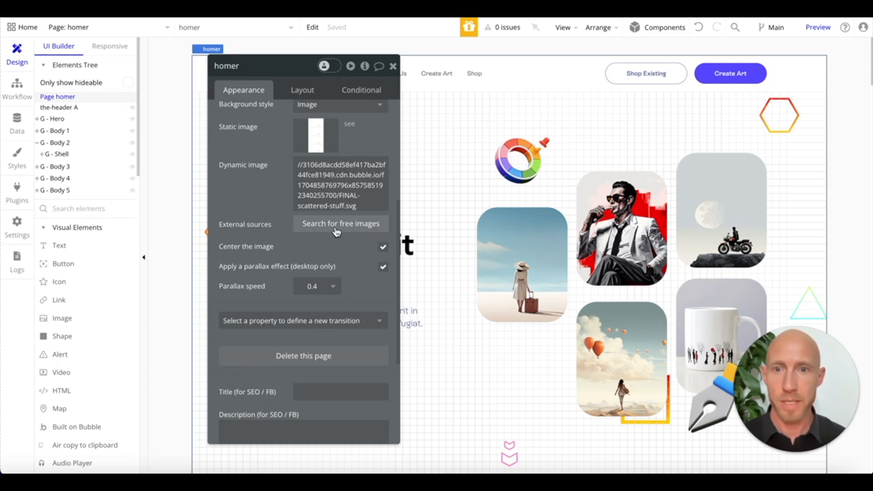
scroll(up, 3)
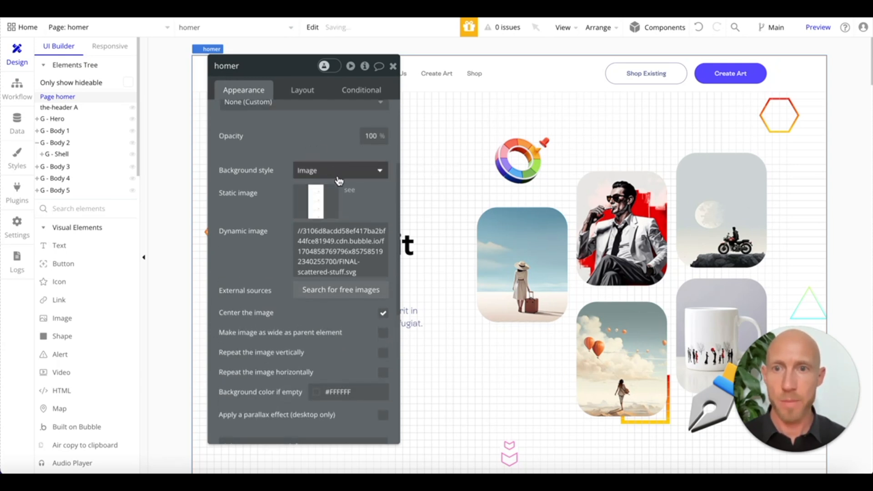
click(340, 171)
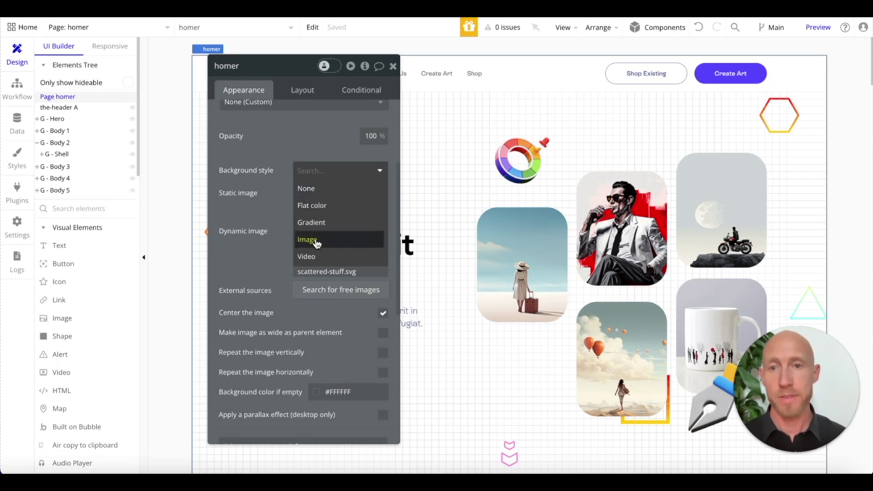
click(307, 239)
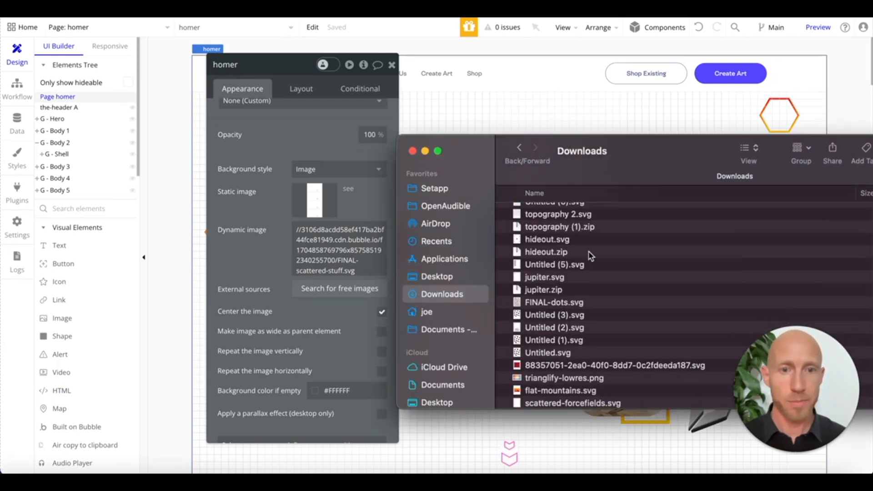
mouse_move(579, 313)
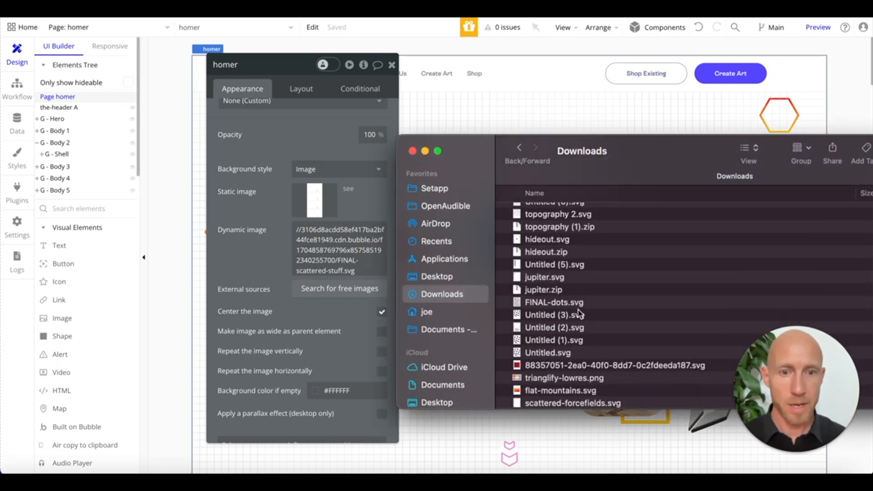
- Drag background-parallax-7.jpg from Downloads onto the homepage's Static image box
click(564, 377)
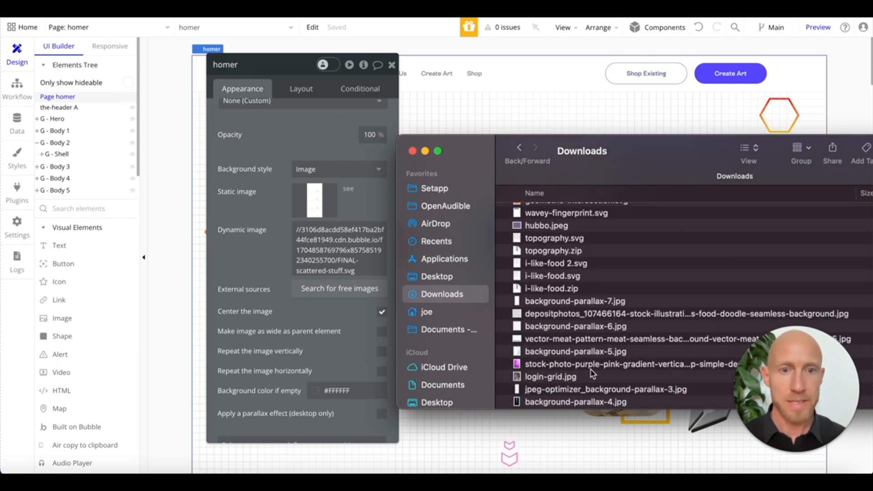
click(574, 313)
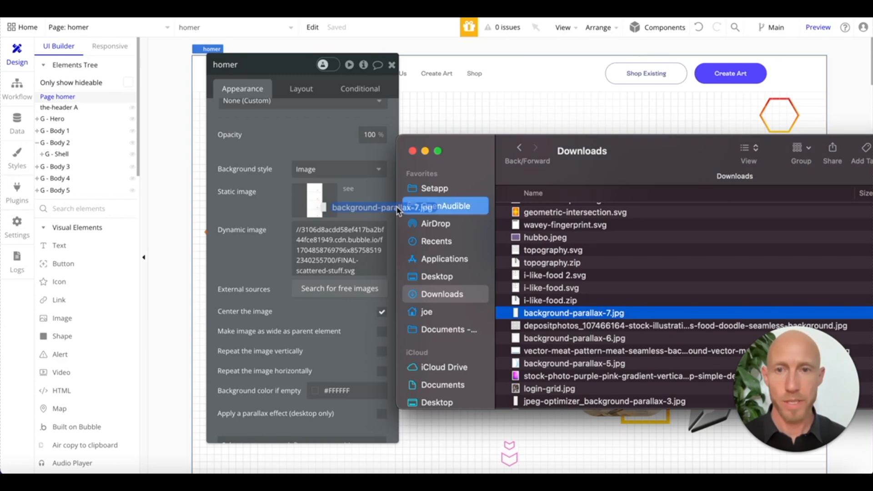
double_click(573, 313)
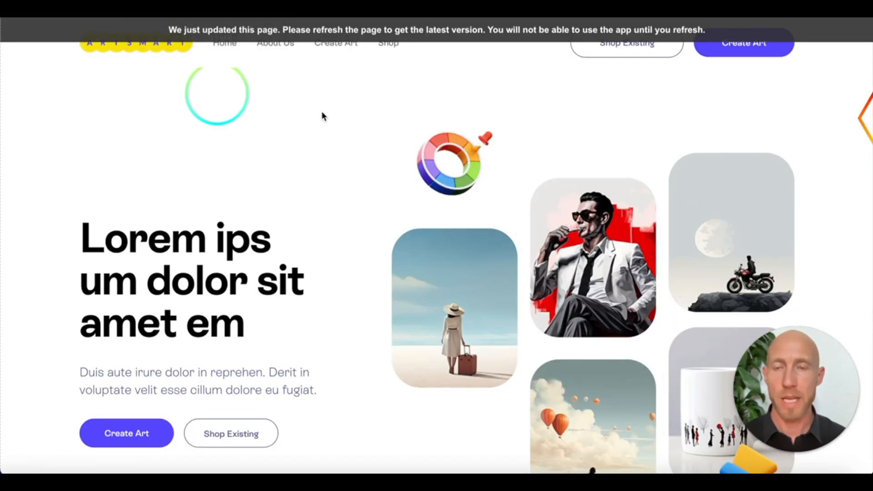
mouse_move(346, 197)
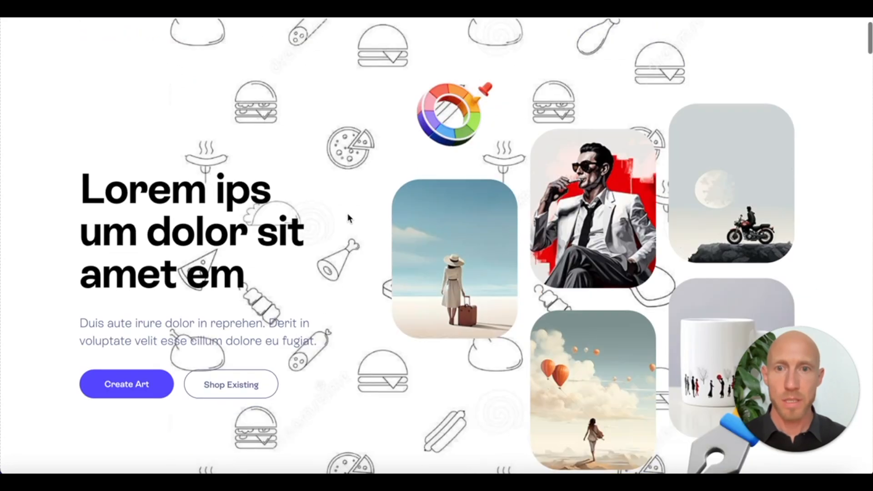
- Scroll through the live preview to check the food-doodle pattern background
scroll(down, 3)
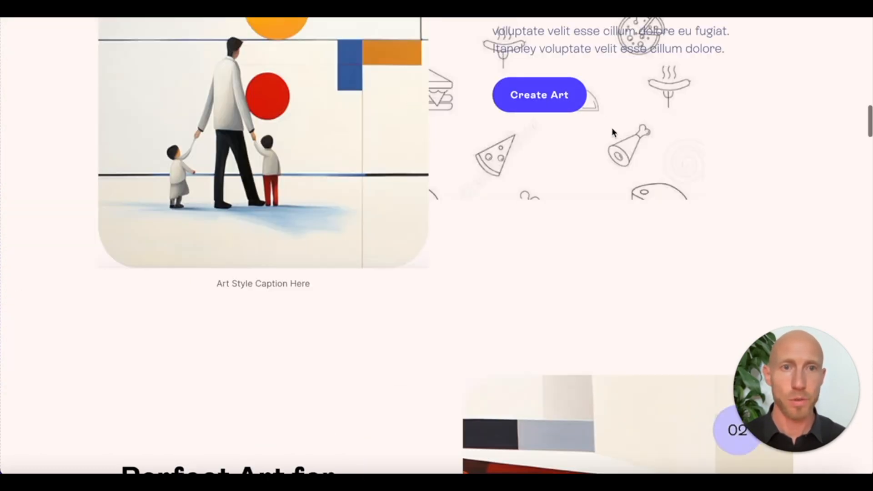
scroll(up, 3)
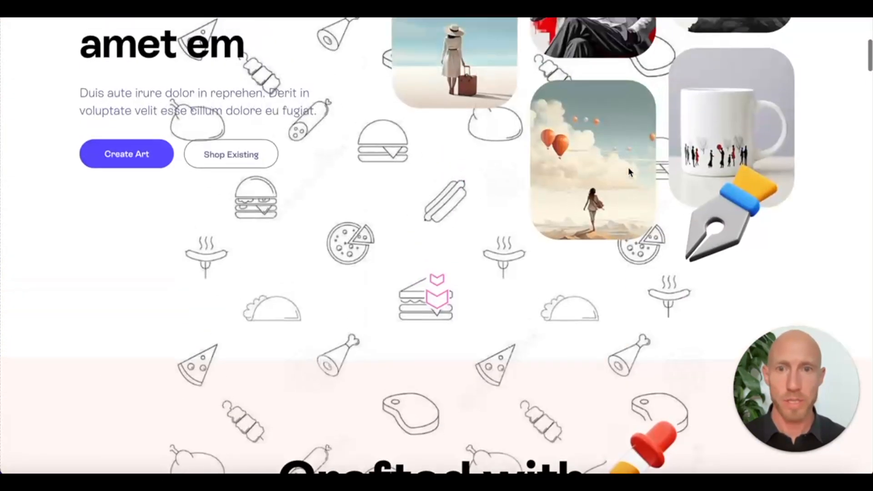
scroll(up, 3)
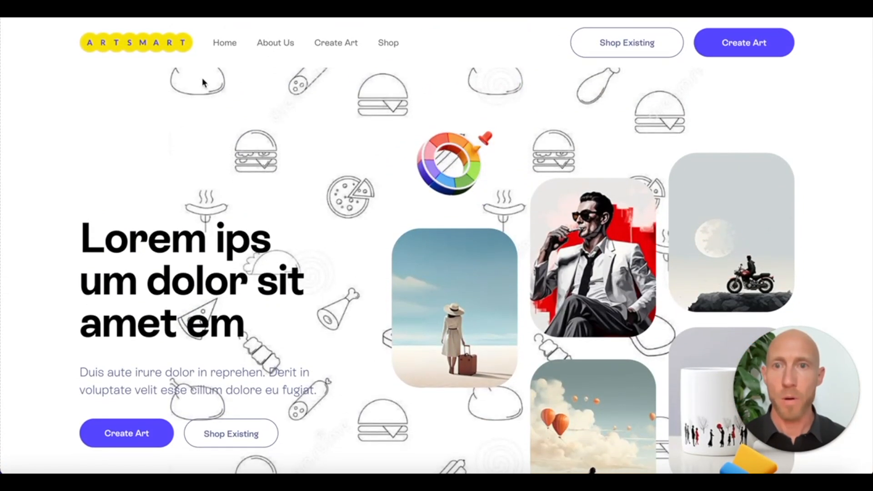
mouse_move(251, 140)
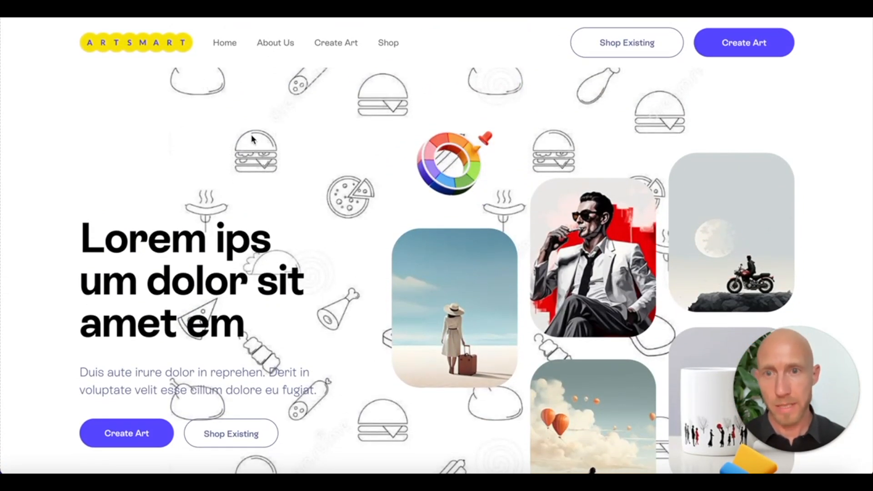
mouse_move(562, 158)
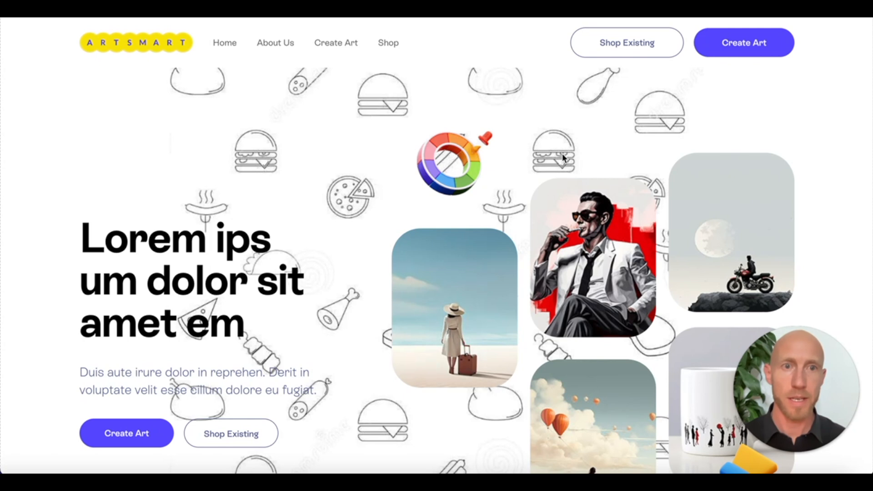
mouse_move(267, 141)
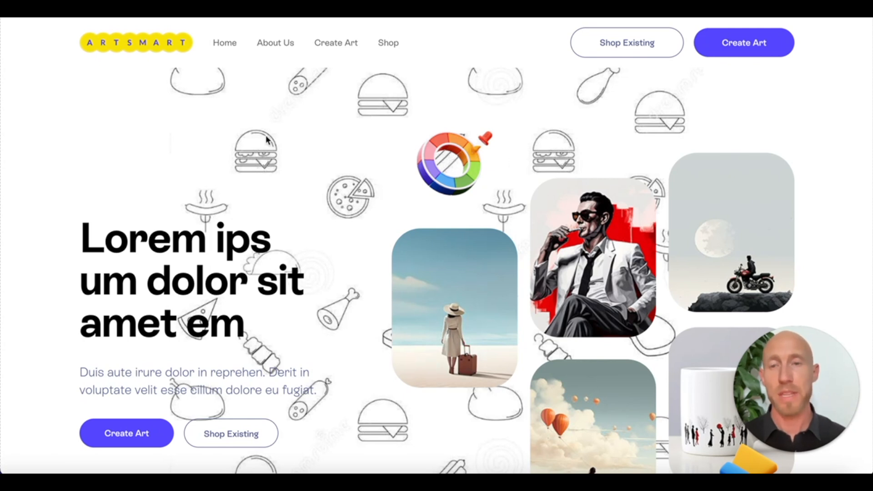
mouse_move(279, 192)
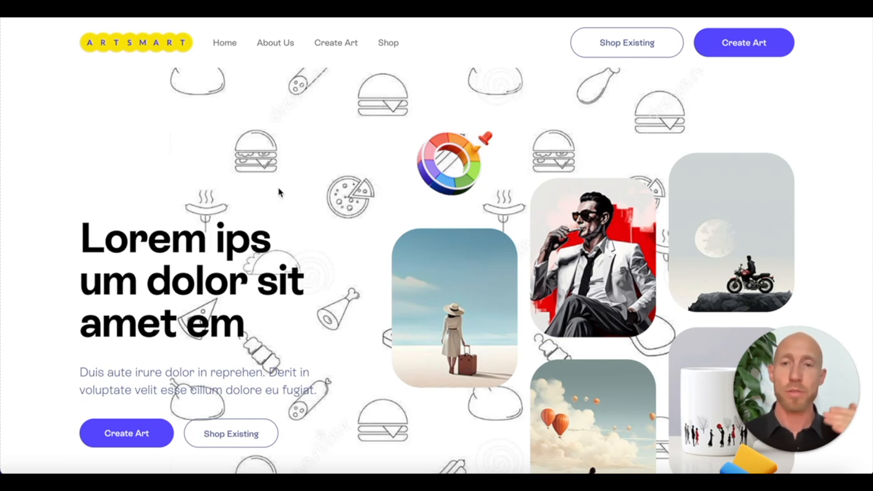
scroll(down, 3)
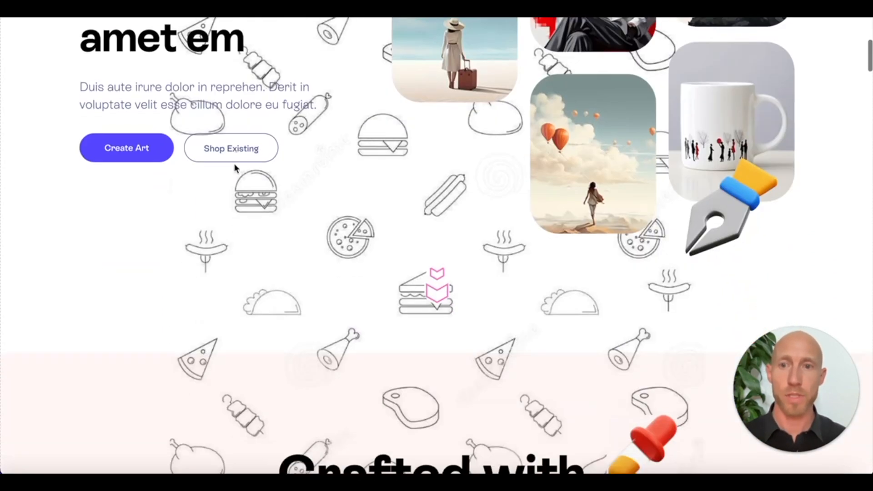
scroll(up, 3)
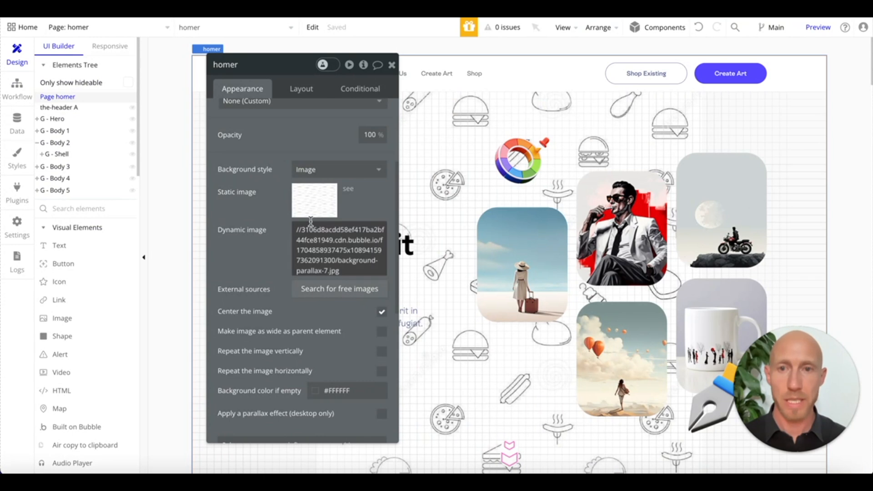
- Tick 'Apply a parallax effect (desktop only)' for the page background and scroll the preview
scroll(down, 3)
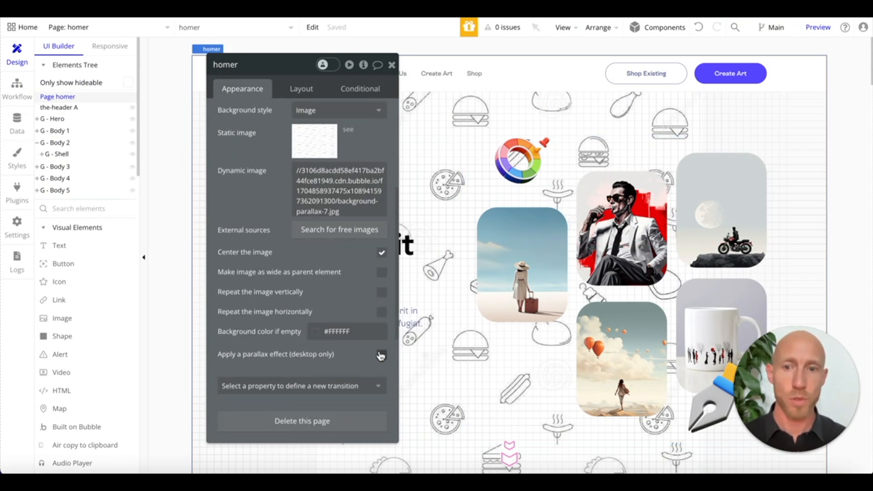
click(382, 356)
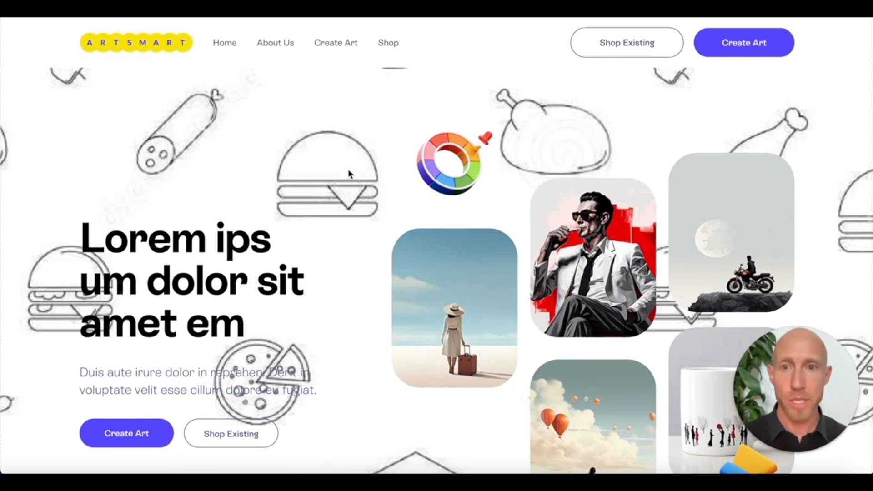
mouse_move(402, 22)
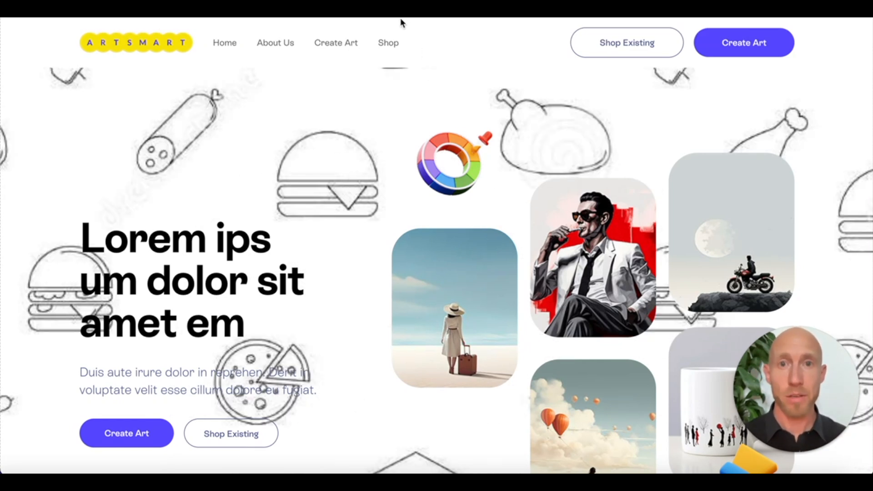
scroll(down, 3)
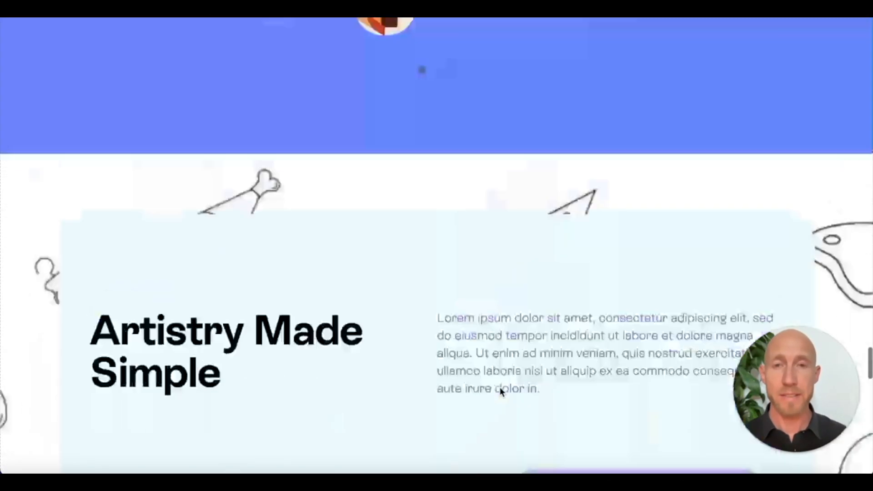
scroll(up, 3)
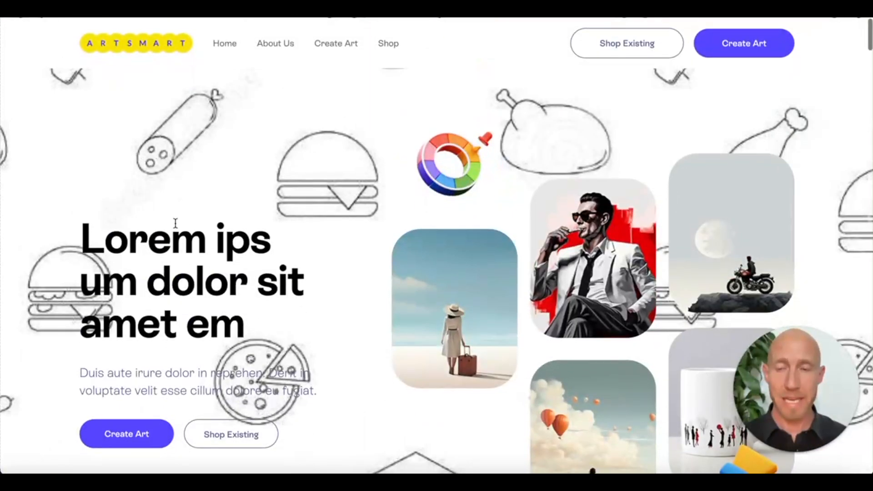
mouse_move(331, 141)
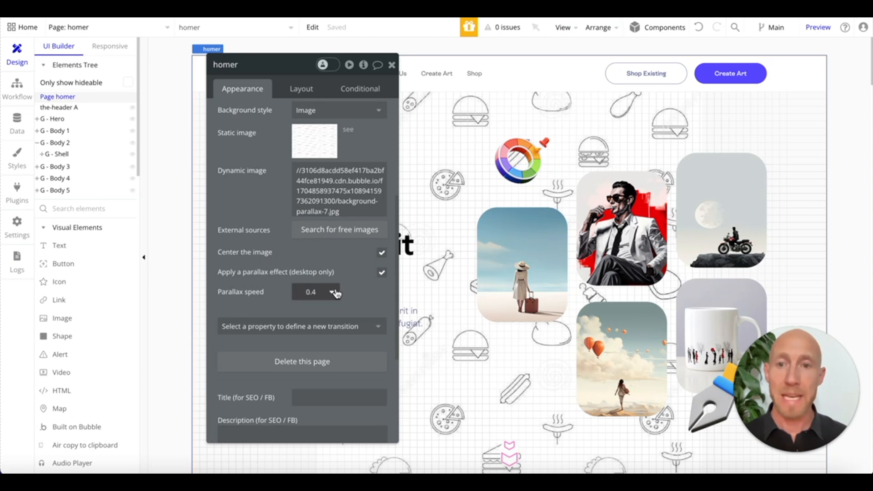
- Set the background parallax speed to 0.2 and return to the preview
click(331, 292)
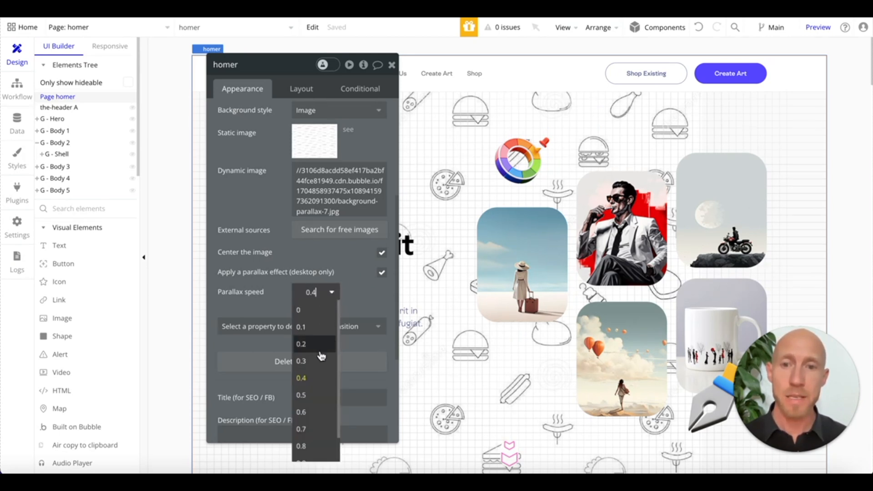
mouse_move(330, 305)
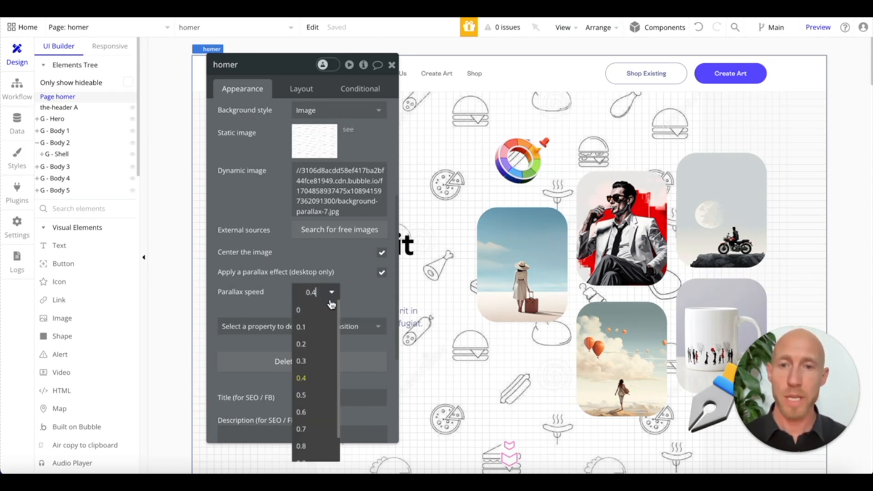
click(817, 27)
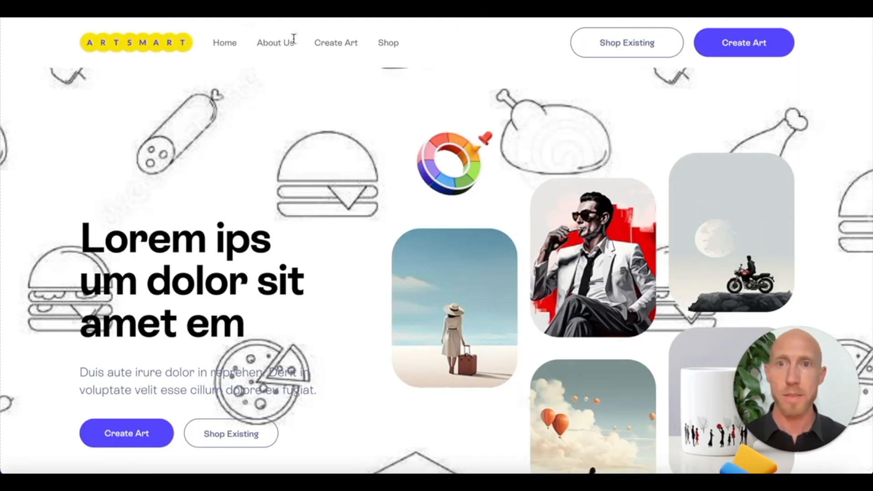
scroll(down, 3)
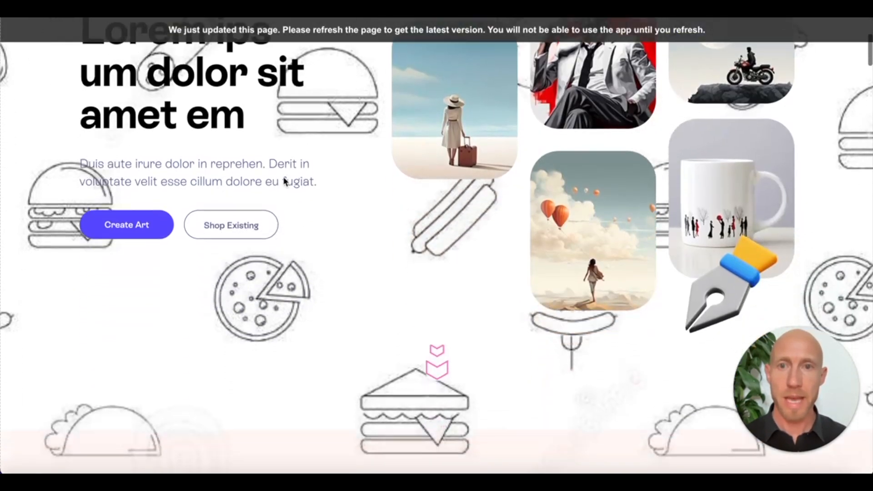
scroll(up, 3)
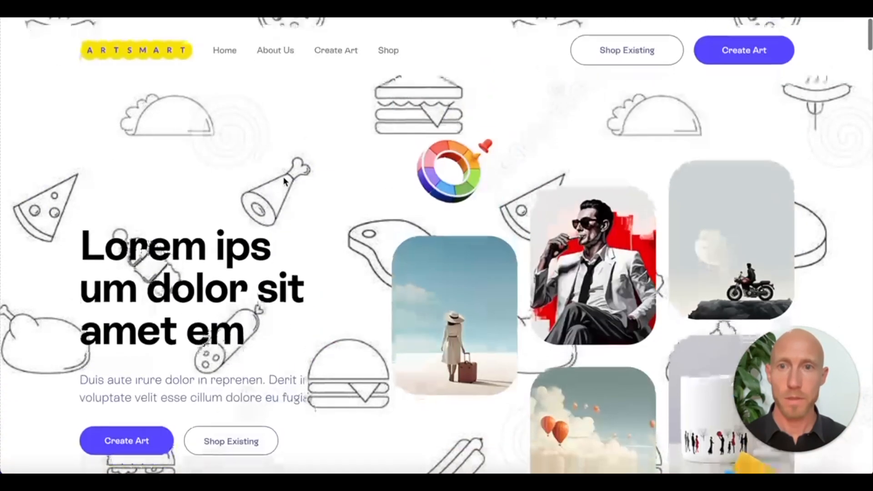
scroll(down, 3)
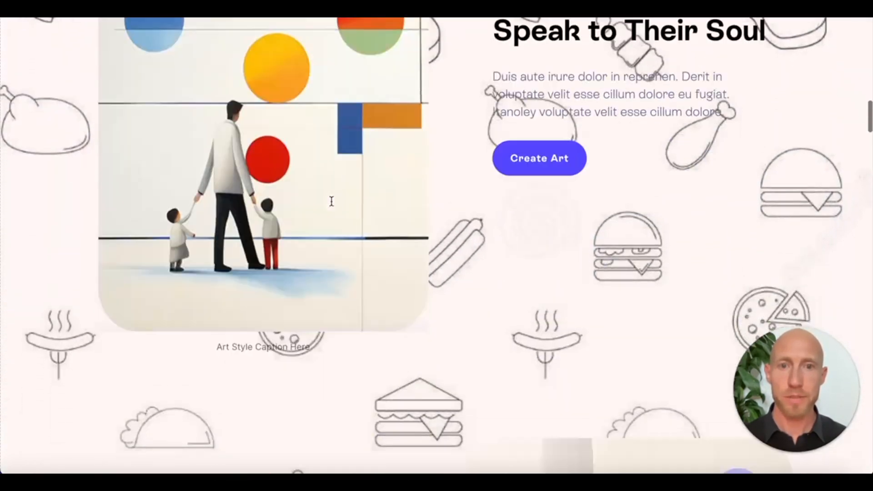
scroll(up, 3)
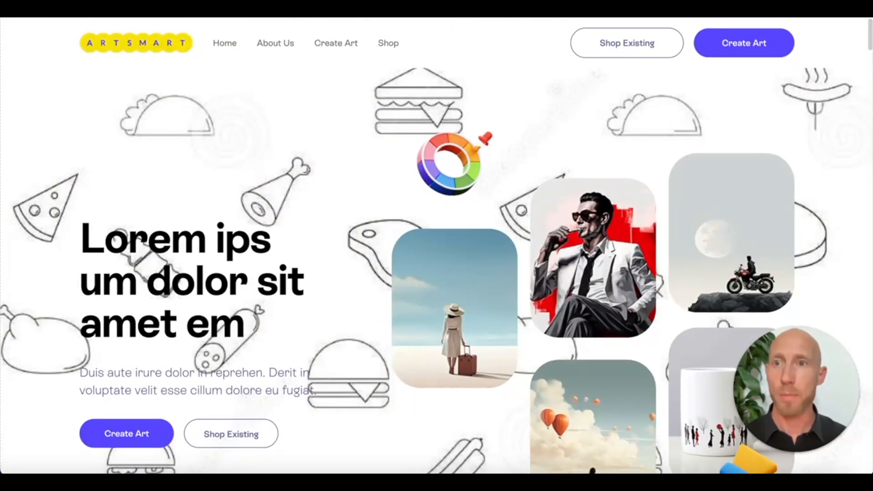
- Set parallax speed back to 0.4 and make FINAL-dot-patter.svg the page background
click(316, 293)
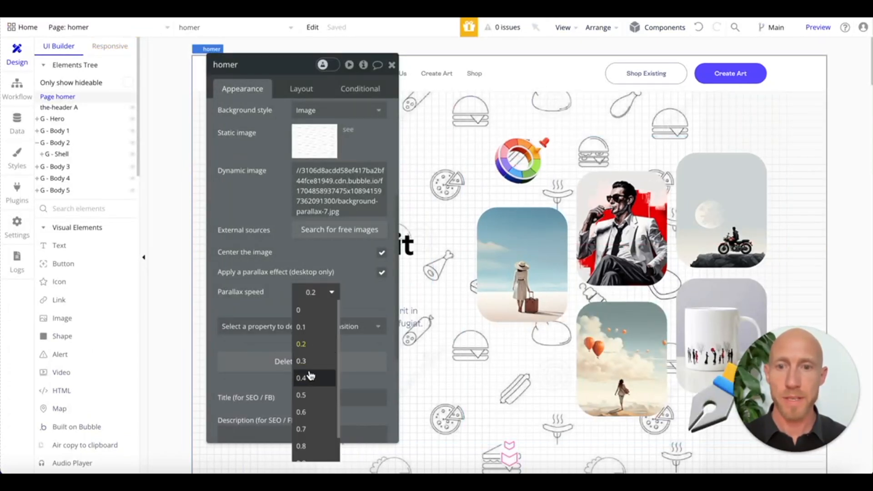
click(301, 378)
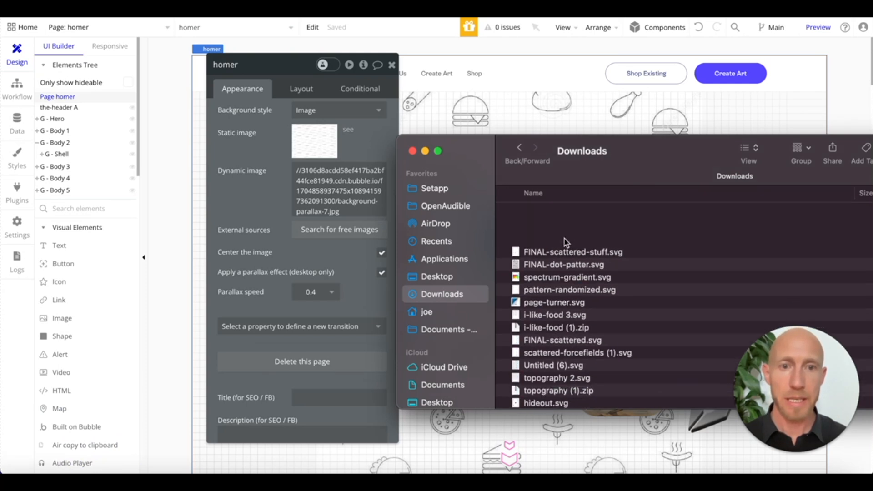
click(563, 224)
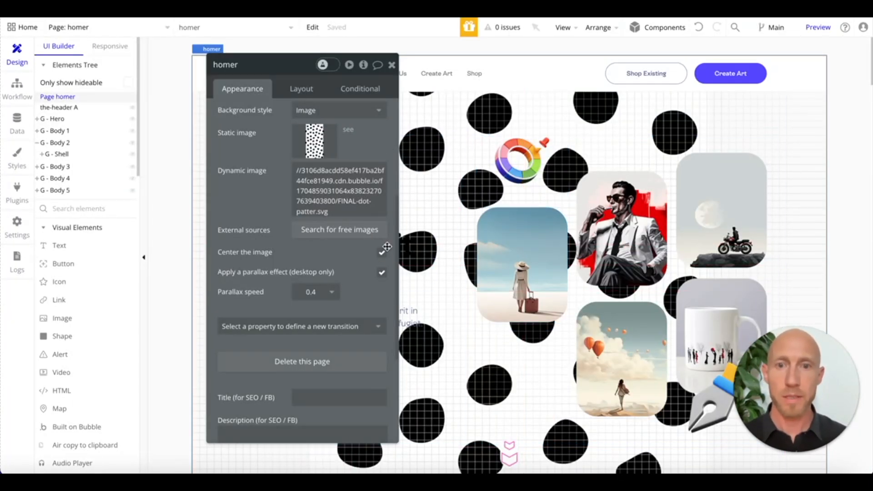
click(382, 251)
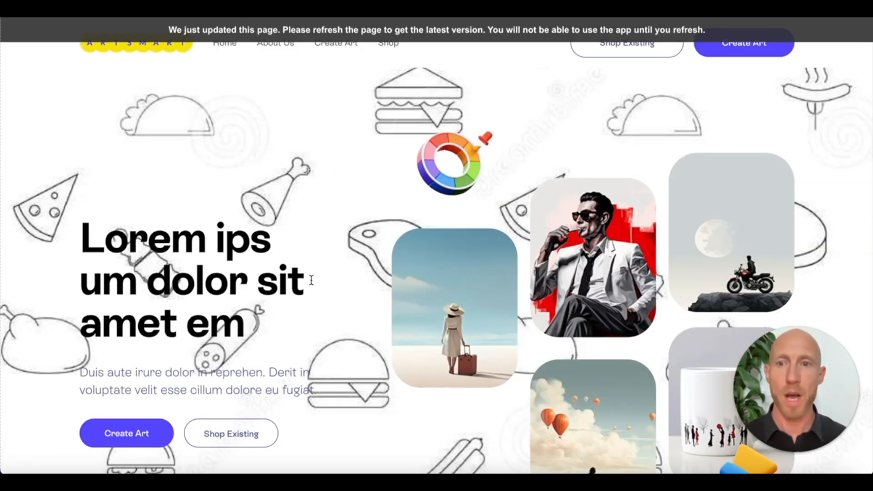
- Scroll the live preview to watch the black blob background shift in parallax
scroll(down, 3)
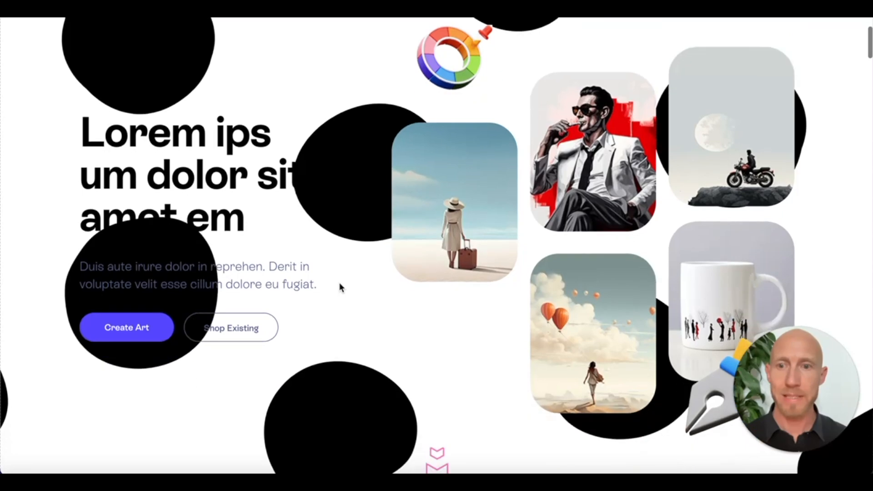
scroll(down, 3)
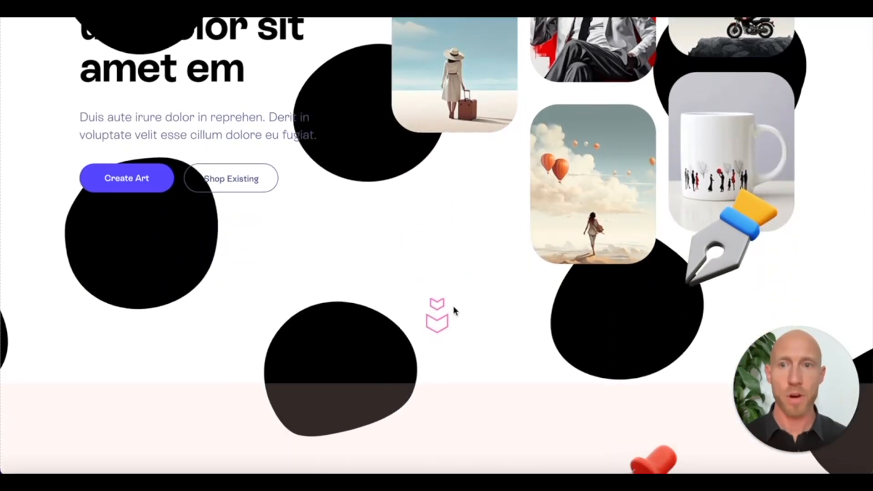
scroll(down, 3)
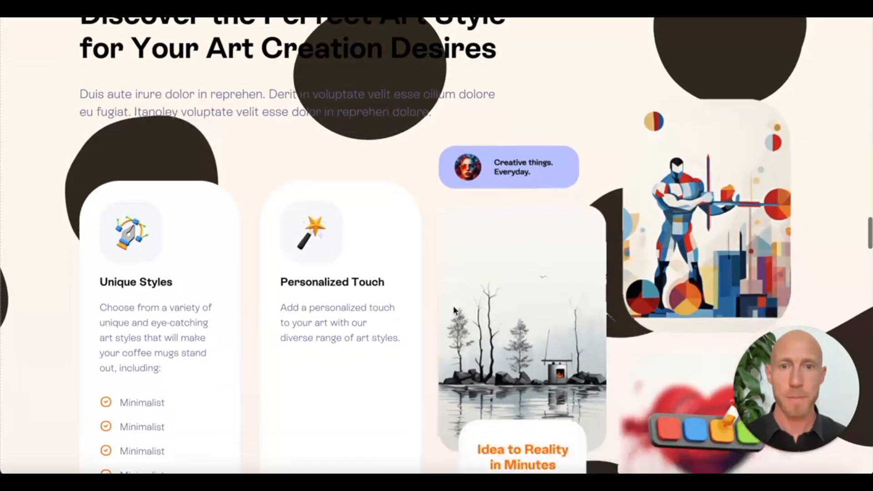
scroll(down, 3)
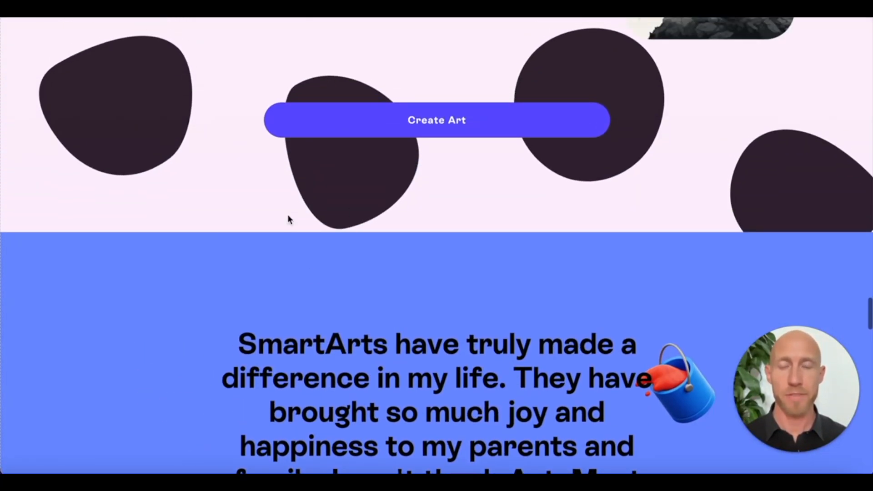
mouse_move(310, 237)
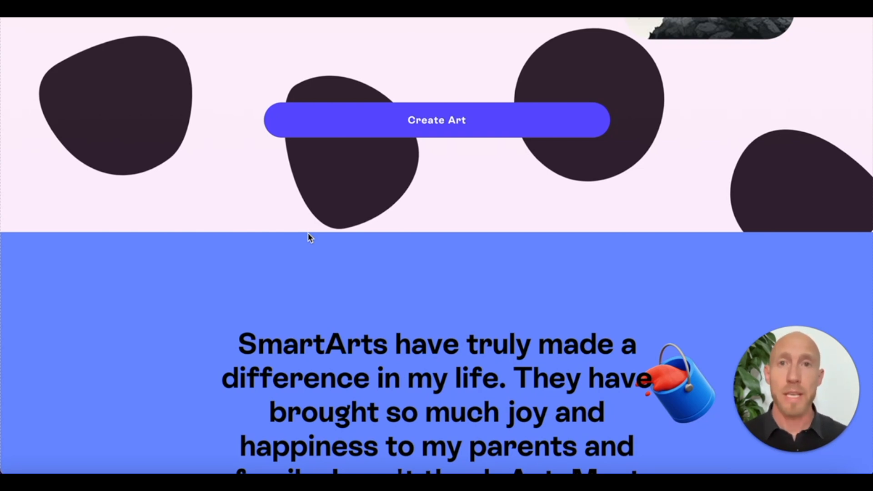
mouse_move(481, 231)
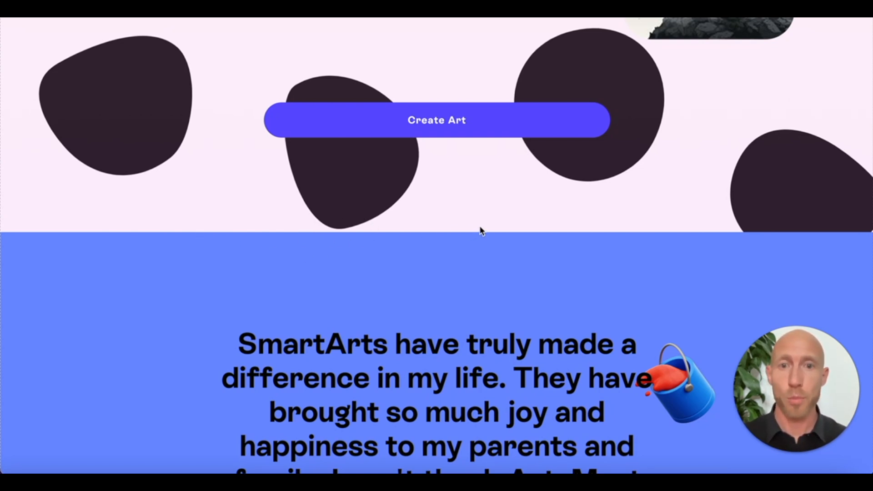
scroll(down, 3)
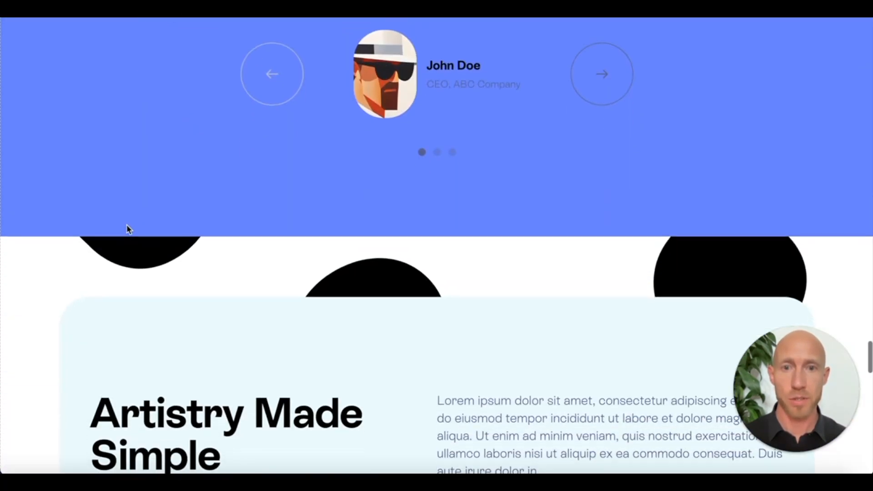
scroll(down, 3)
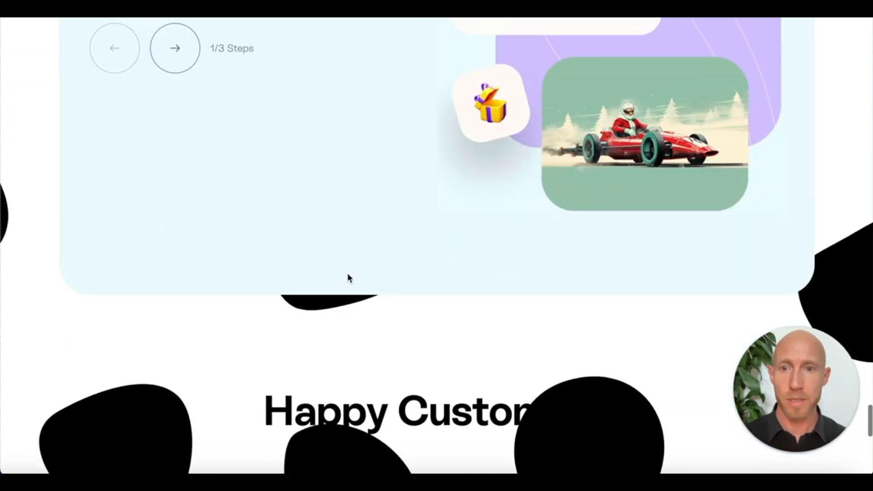
scroll(down, 3)
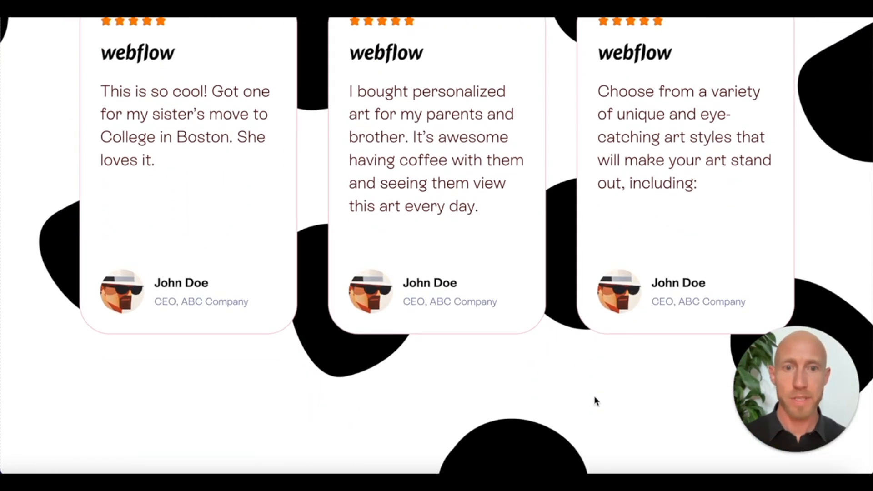
scroll(up, 3)
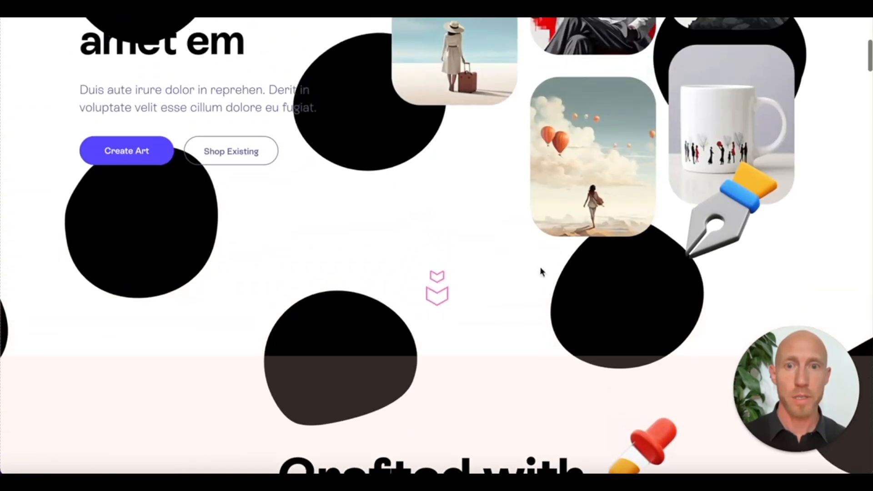
scroll(up, 3)
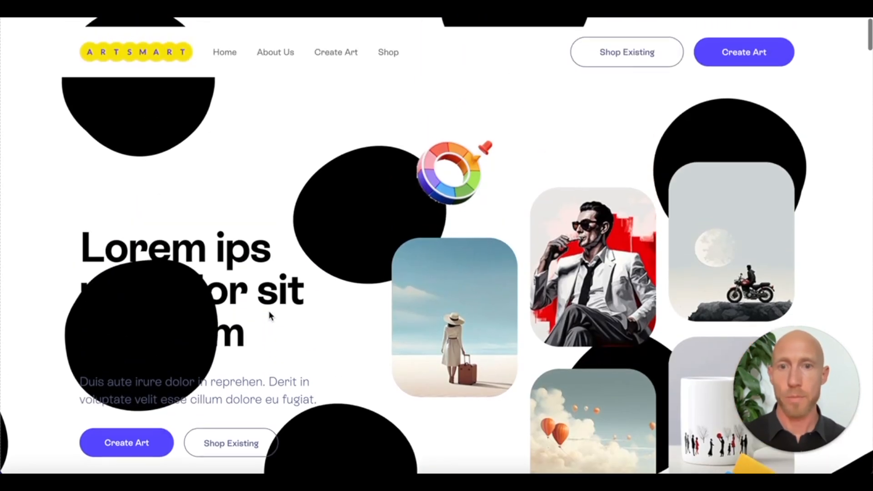
scroll(up, 3)
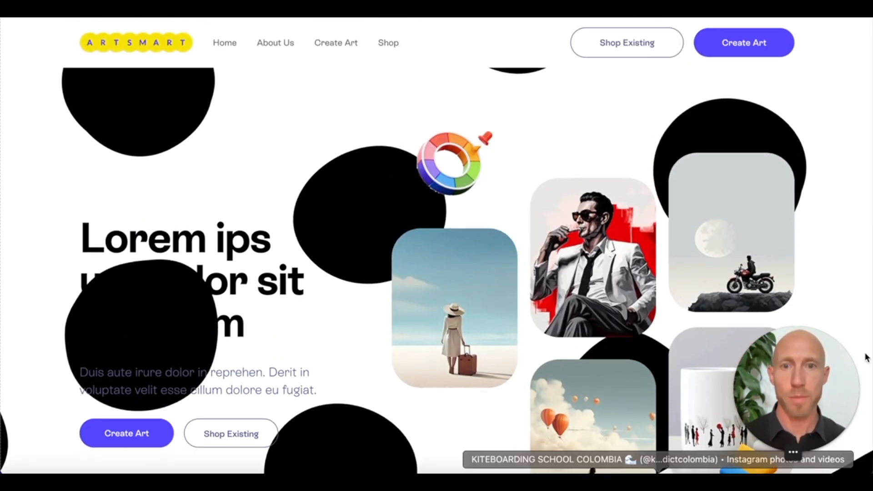
scroll(down, 3)
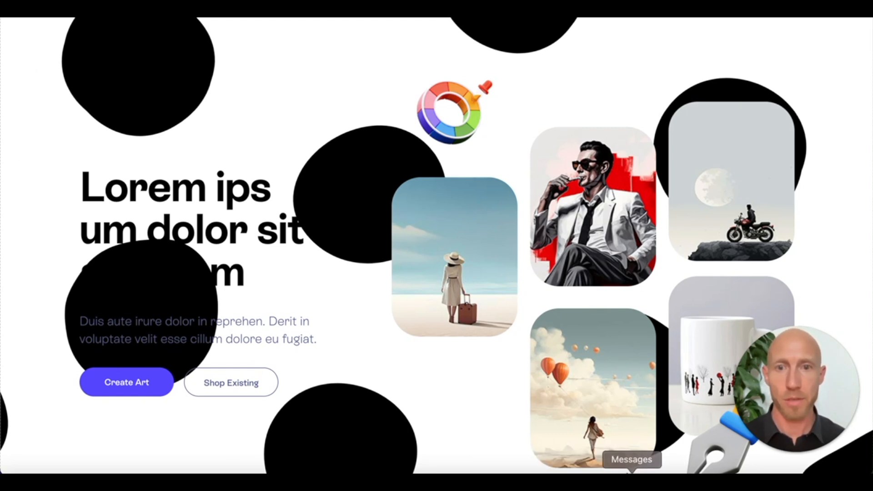
mouse_move(437, 356)
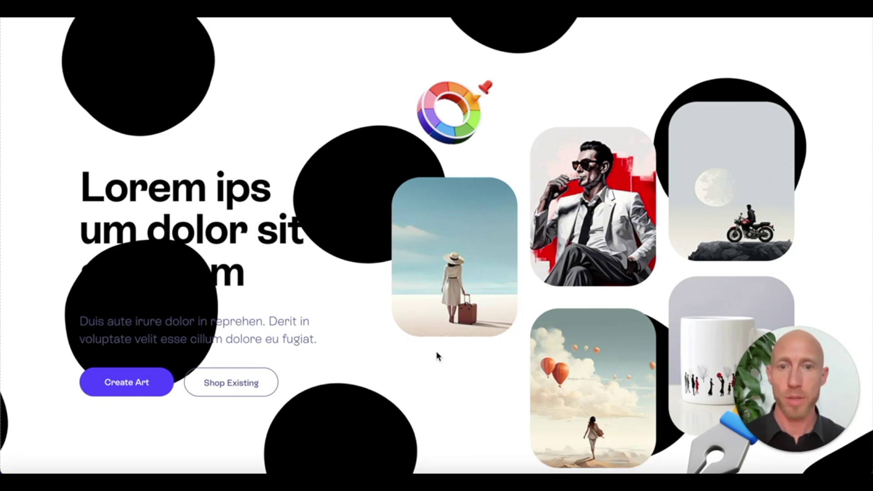
scroll(up, 3)
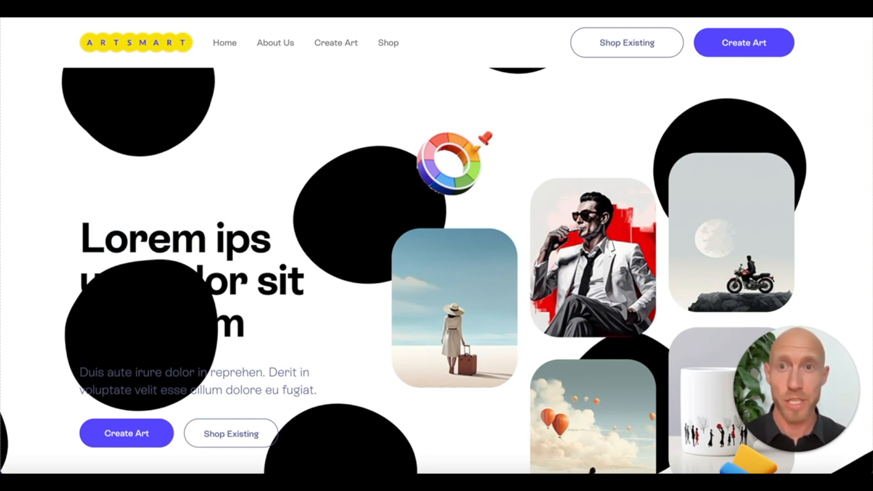
- Search the Hero Patterns page for 'food' to locate I Like Food, then browse the gallery
text(food)
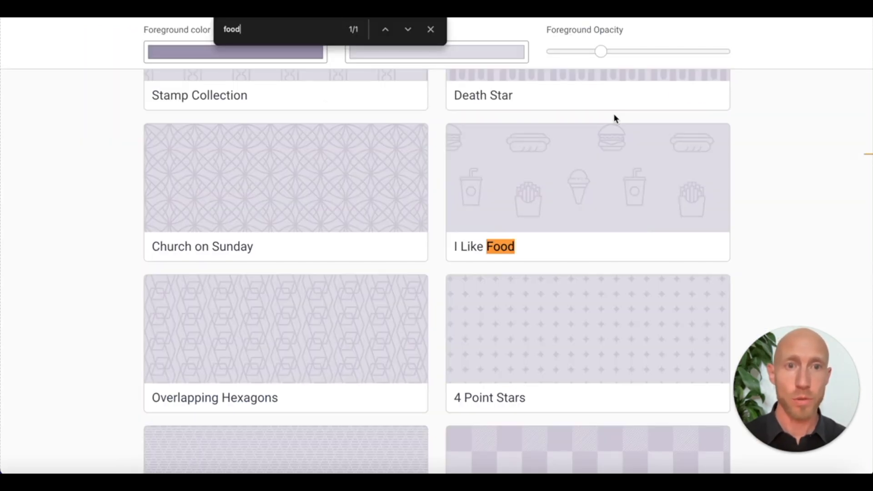
click(430, 30)
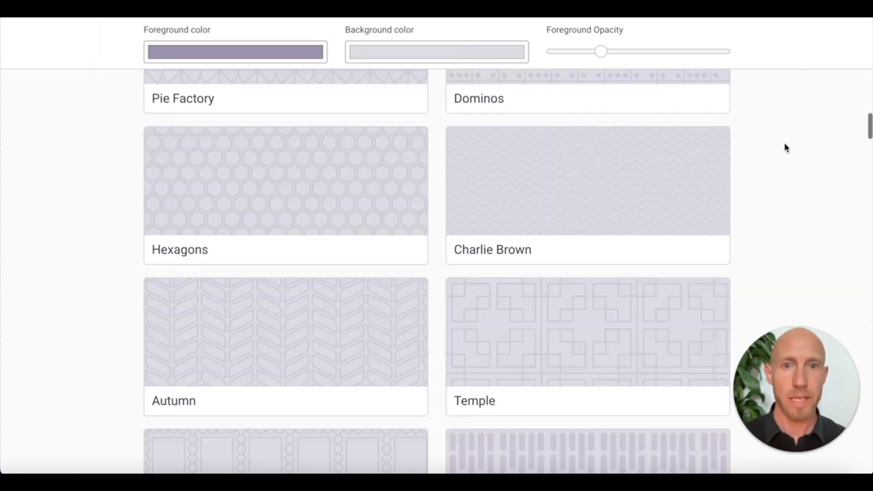
scroll(down, 3)
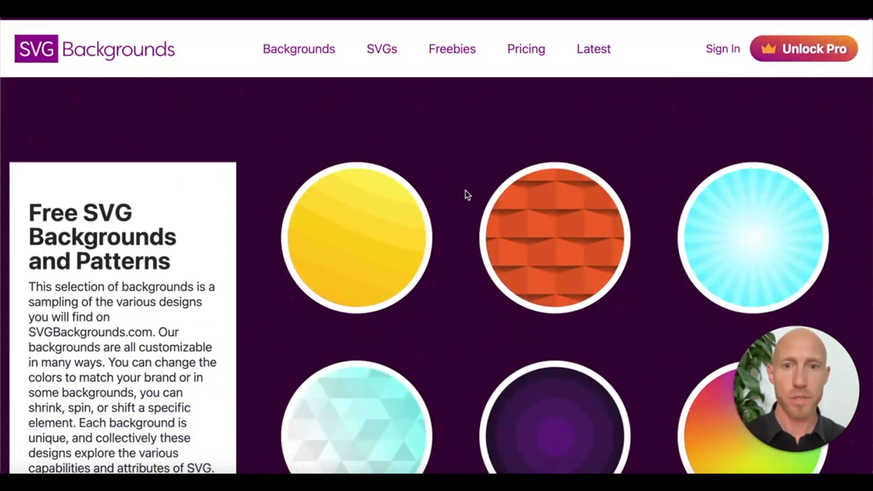
- Open Free SVG Backgrounds from the Freebies menu and scroll the sample backgrounds
click(381, 47)
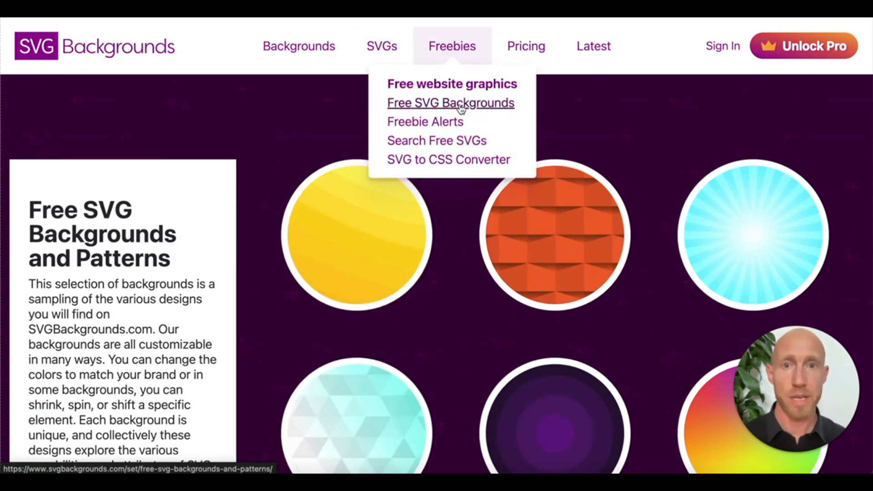
scroll(down, 3)
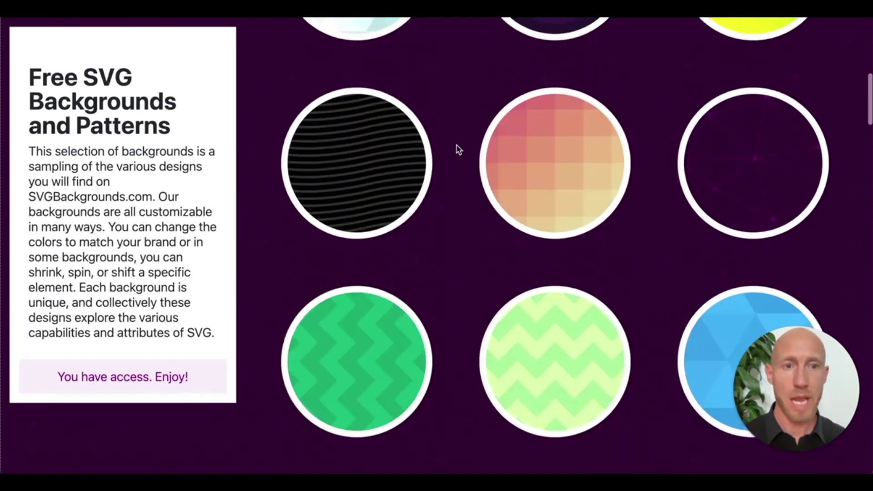
click(554, 362)
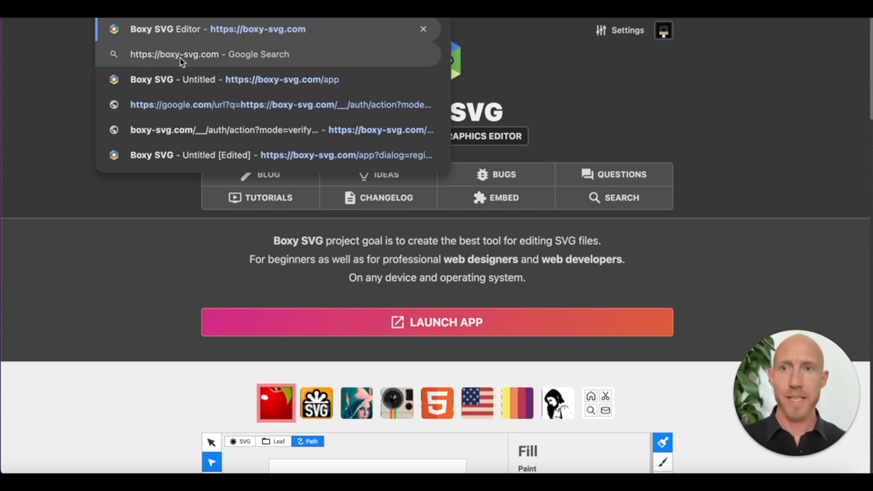
mouse_move(199, 62)
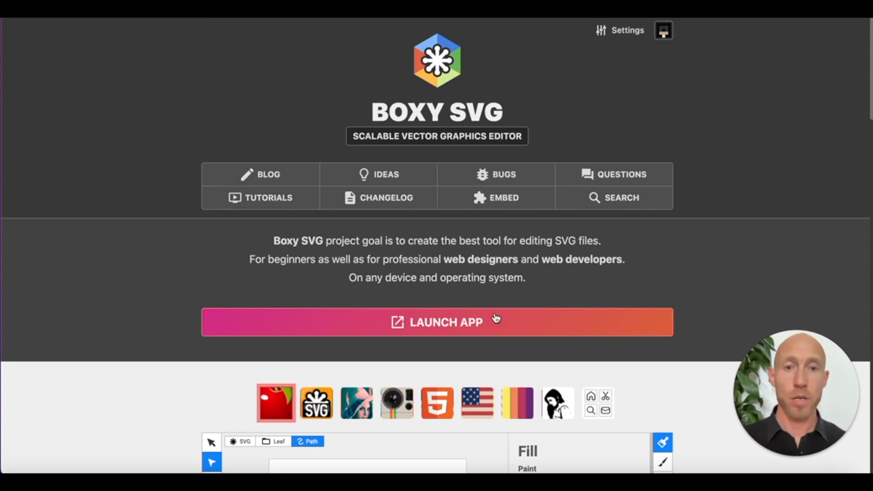
- Launch the Boxy SVG online editor from its website
click(436, 322)
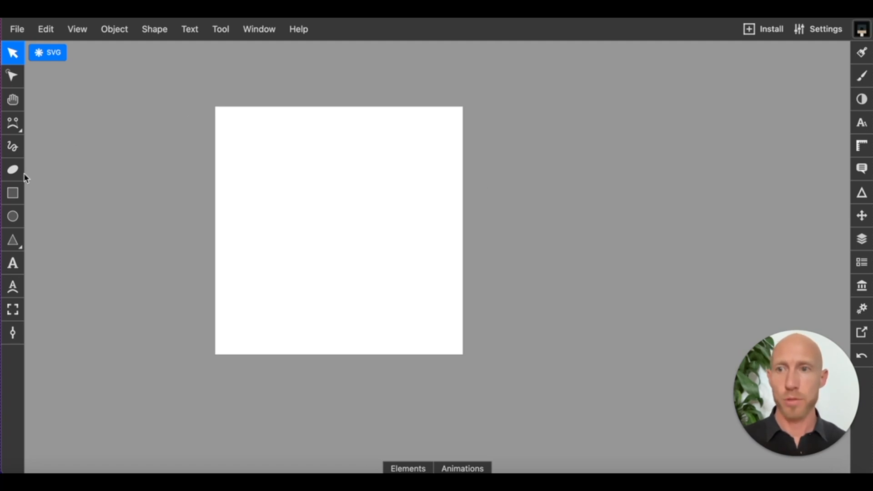
mouse_move(33, 174)
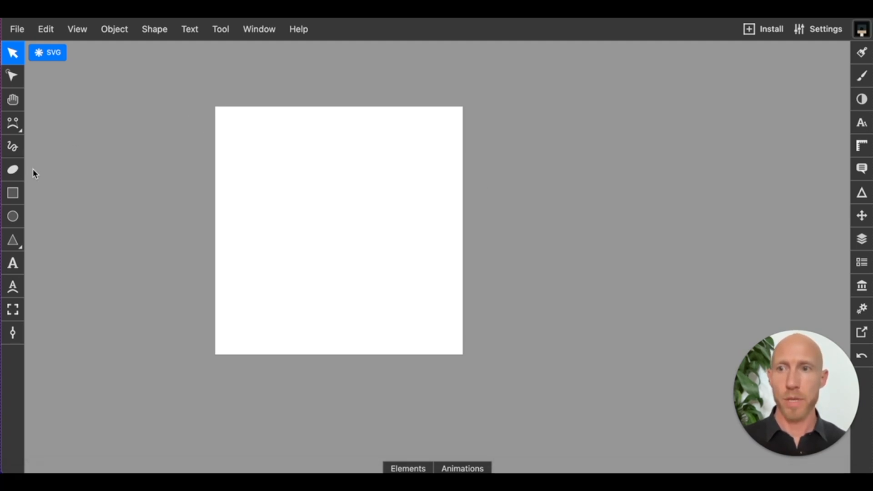
mouse_move(178, 95)
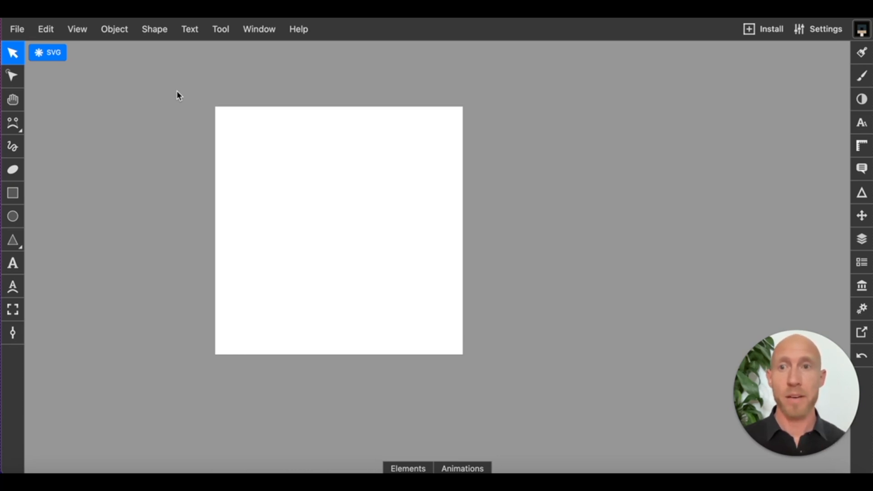
mouse_move(230, 47)
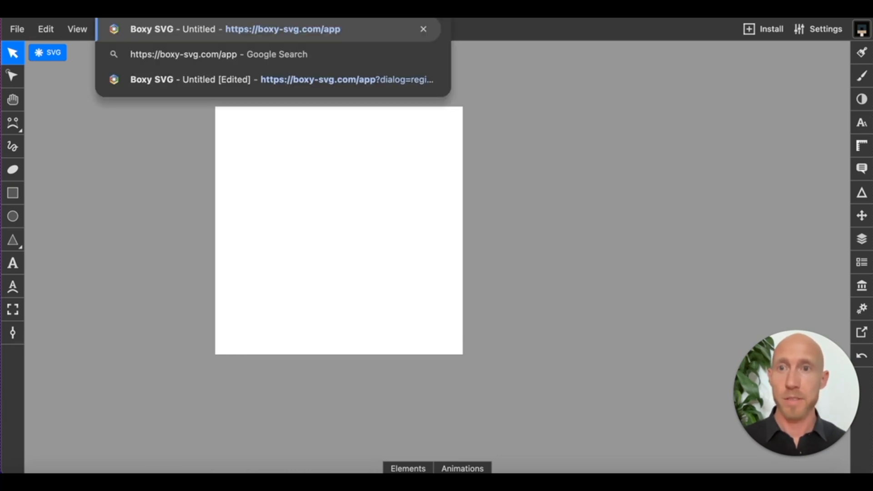
mouse_move(513, 63)
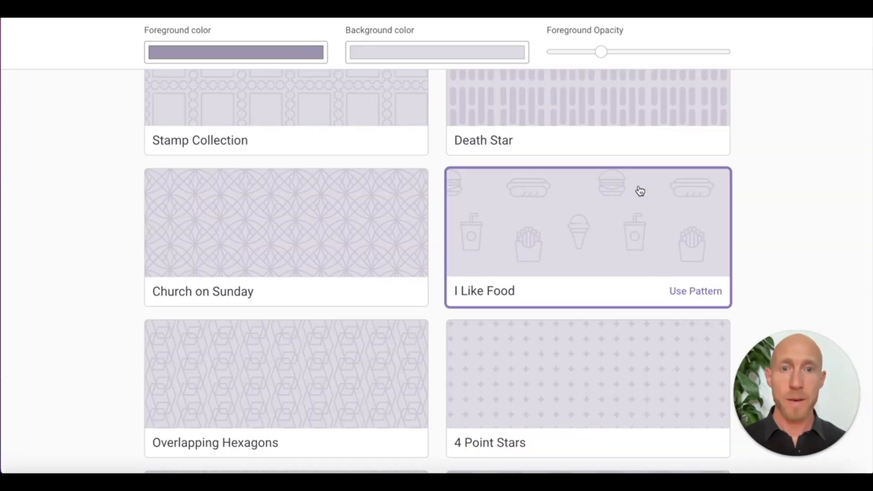
mouse_move(496, 268)
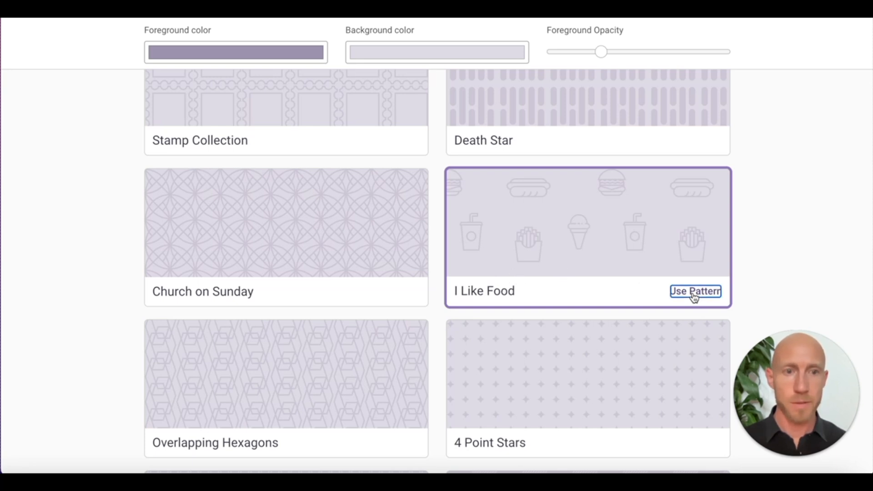
- Download the I Like Food pattern from Hero Patterns as an unstyled SVG
click(695, 291)
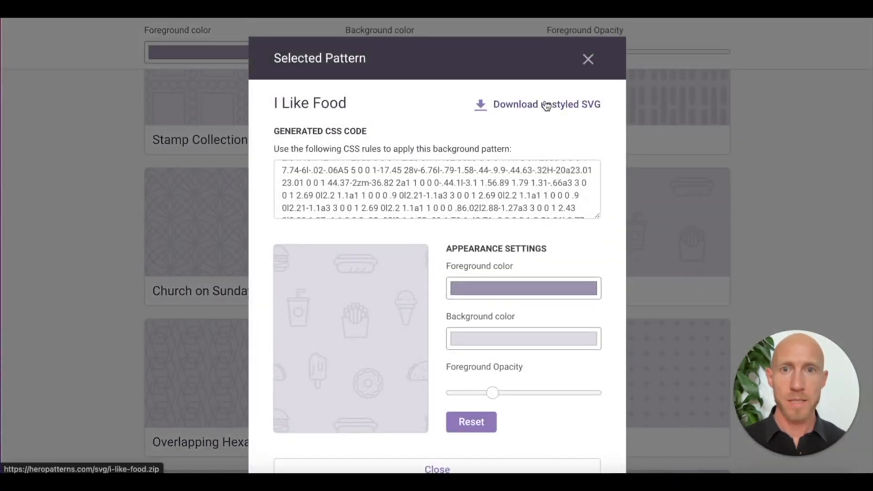
click(536, 105)
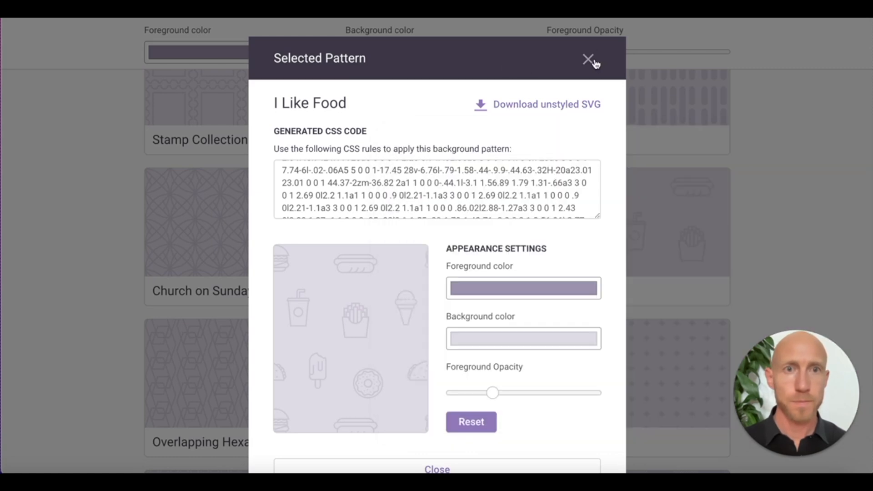
click(588, 59)
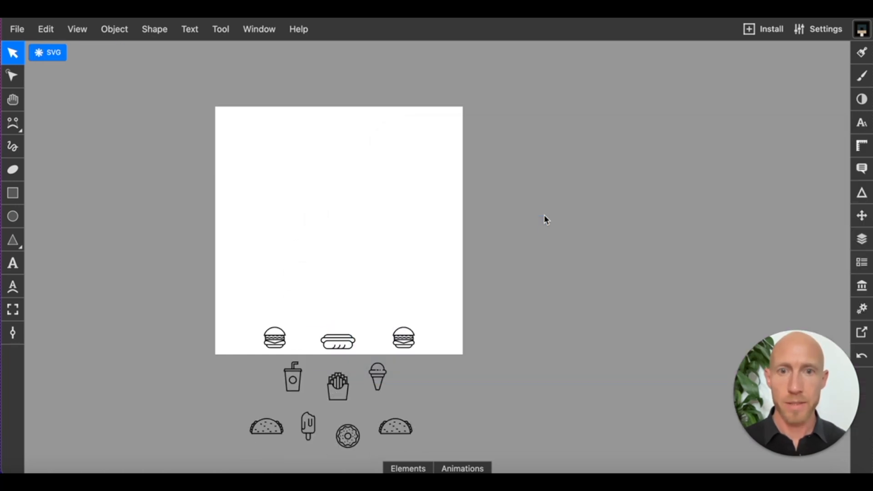
mouse_move(329, 385)
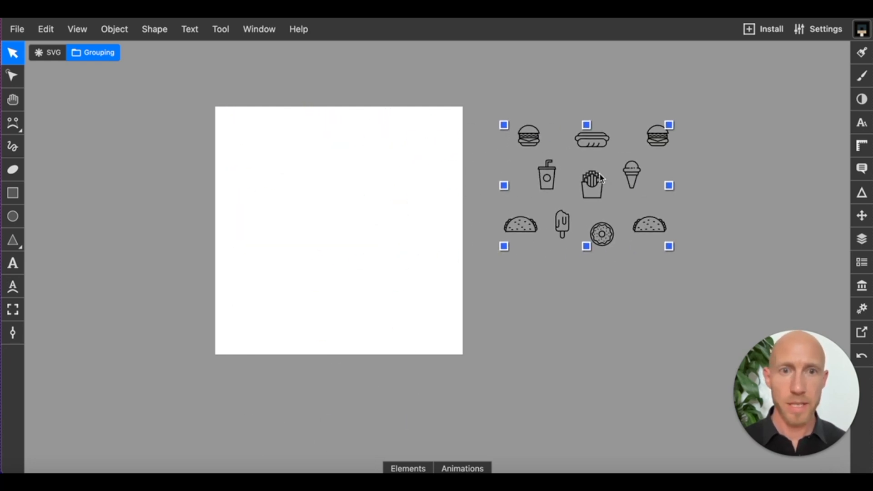
- Open the downloaded food-icon SVG in Boxy SVG and place it beside the artboard
click(181, 106)
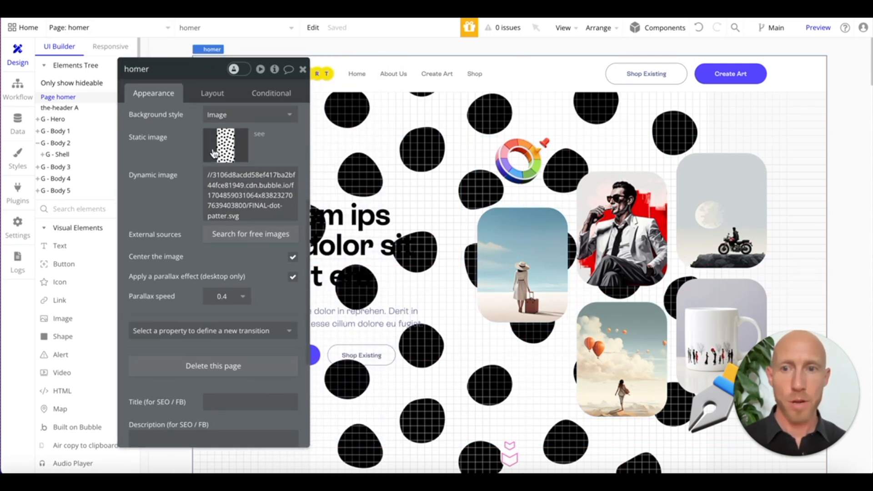
mouse_move(224, 147)
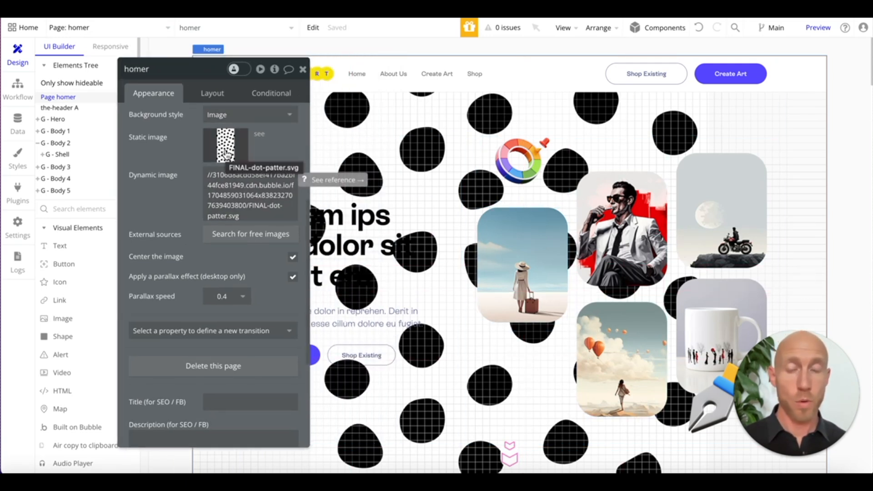
mouse_move(191, 267)
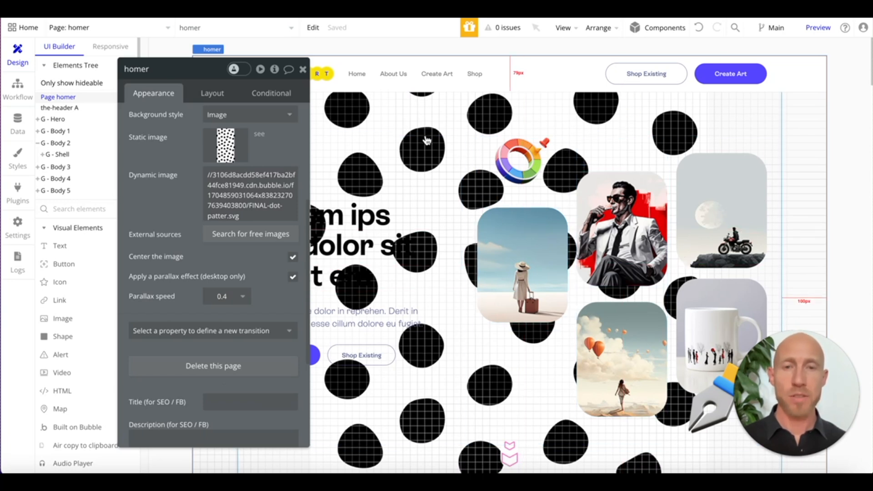
mouse_move(381, 207)
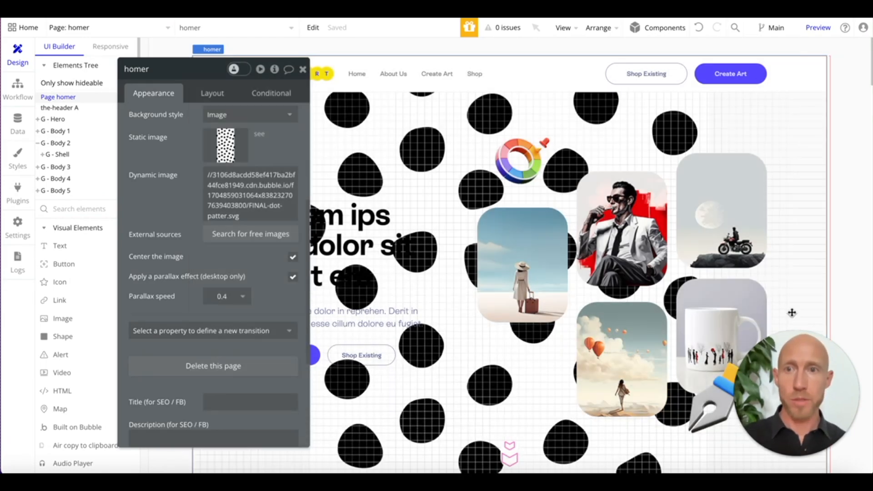
- Preview the homepage and scroll down and back up to see the parallax background
click(817, 27)
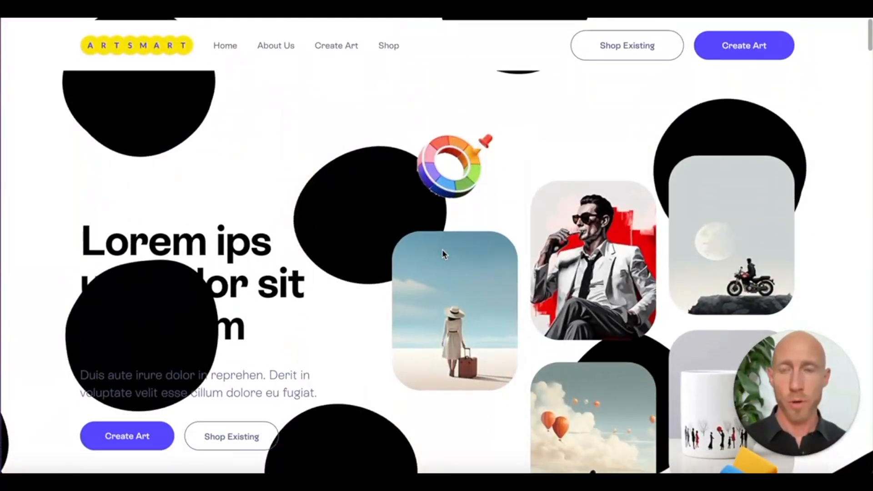
scroll(down, 3)
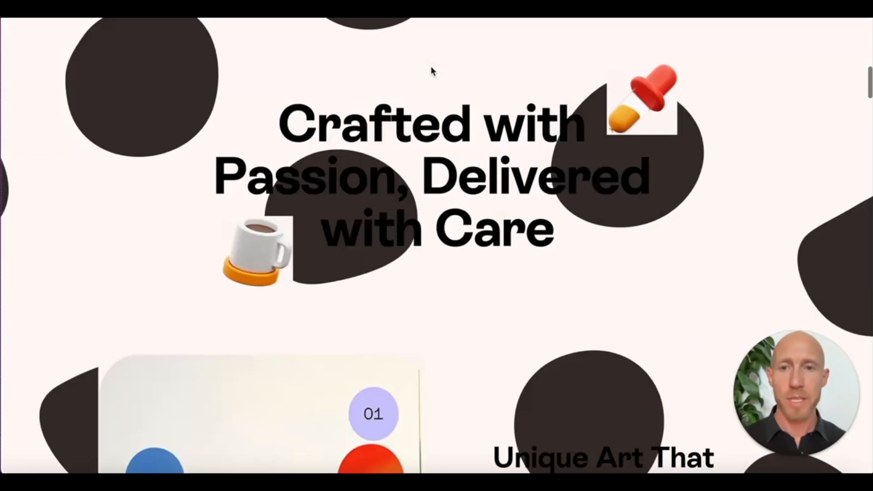
scroll(down, 3)
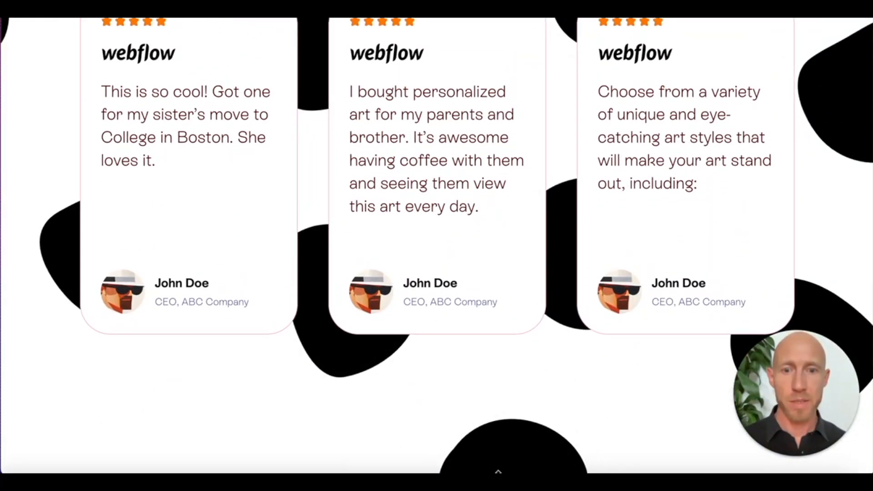
scroll(up, 3)
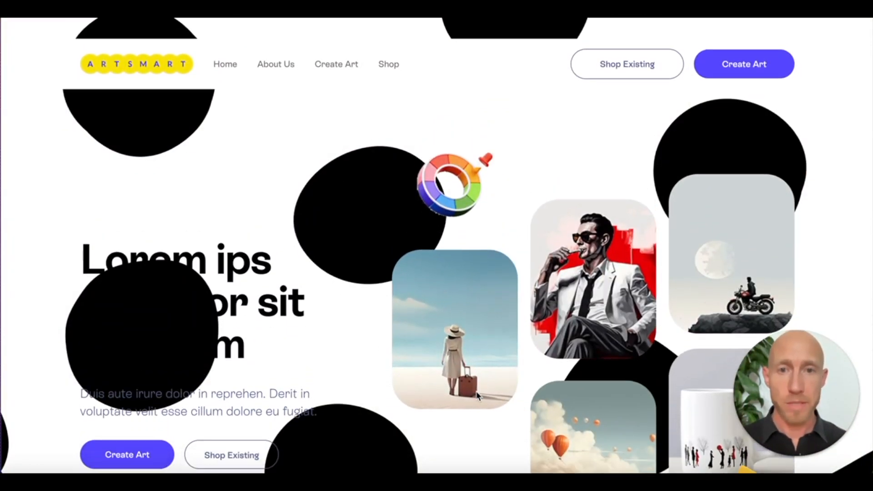
scroll(up, 3)
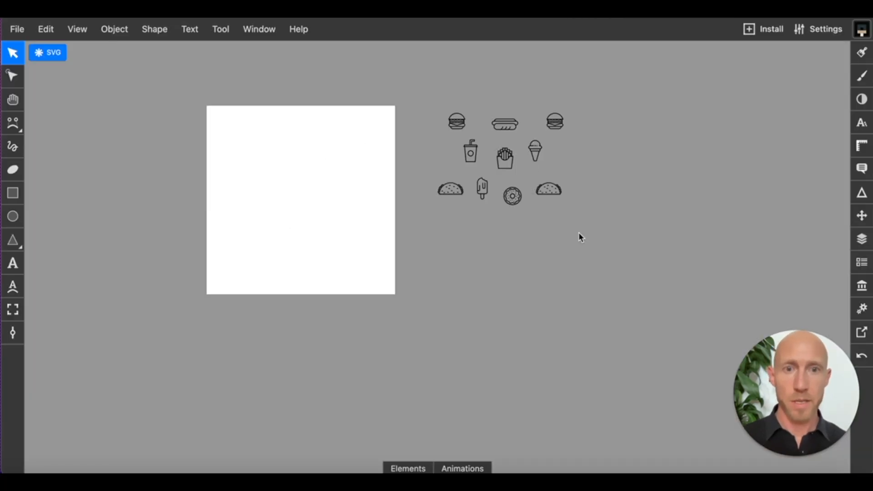
mouse_move(504, 121)
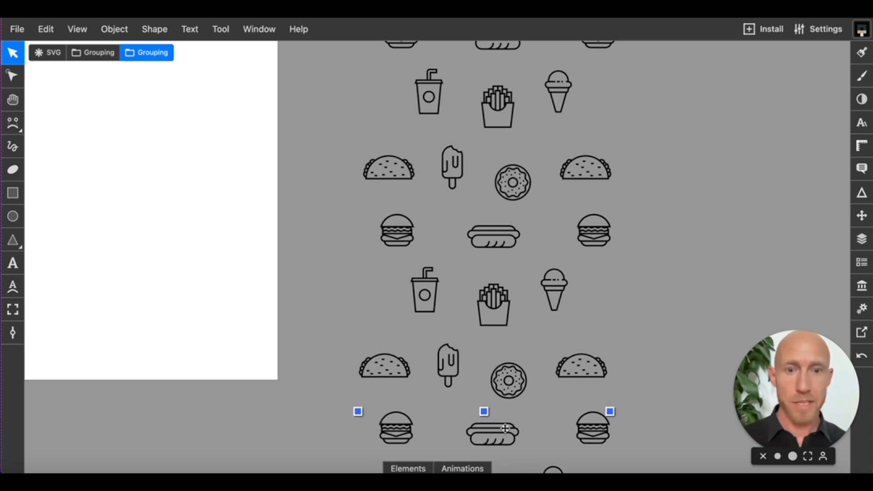
mouse_move(576, 434)
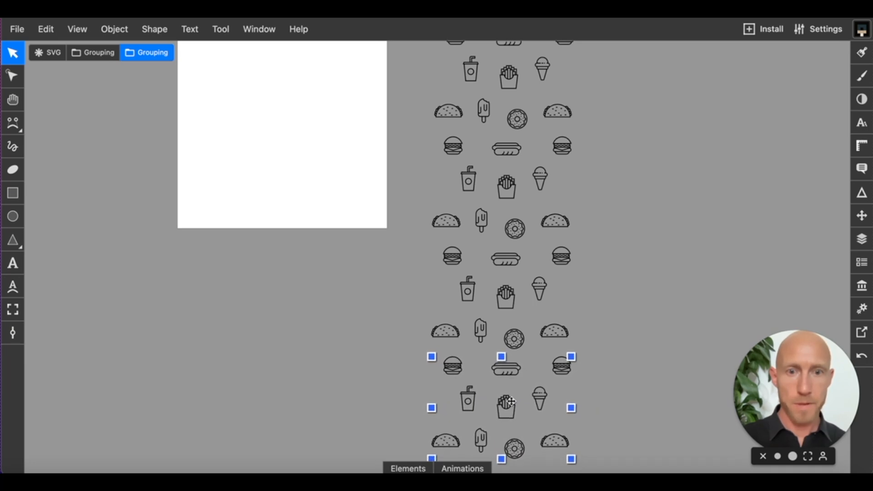
mouse_move(556, 387)
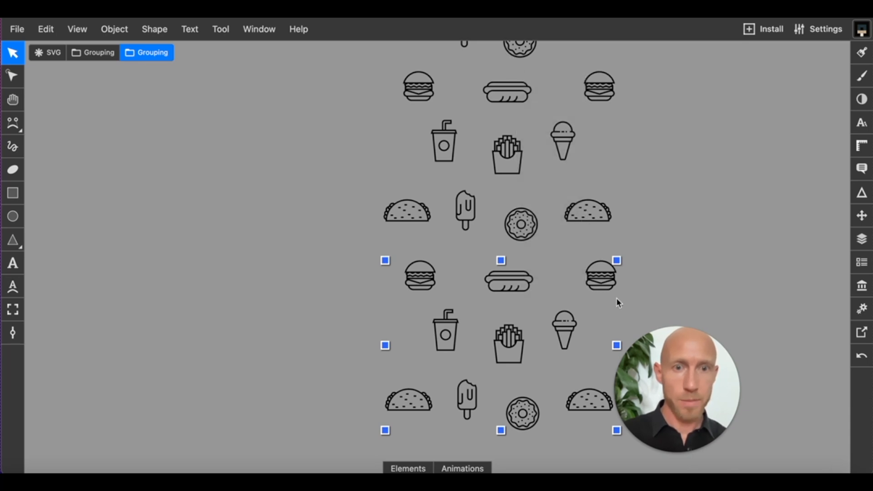
mouse_move(641, 297)
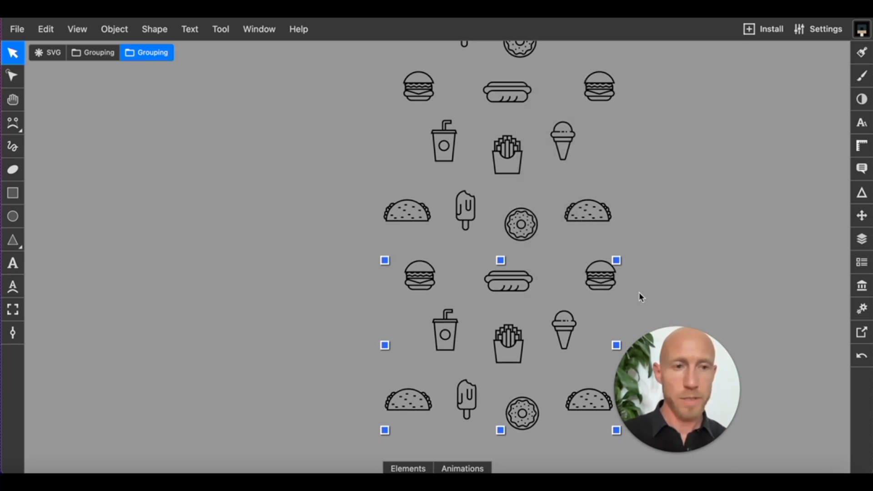
mouse_move(861, 333)
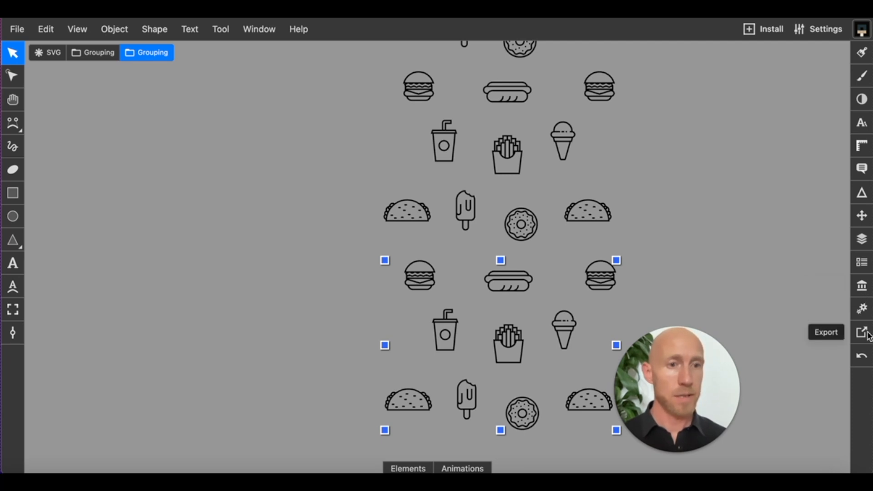
- Open Boxy SVG export settings with SVG format, then switch to the View tool
click(861, 332)
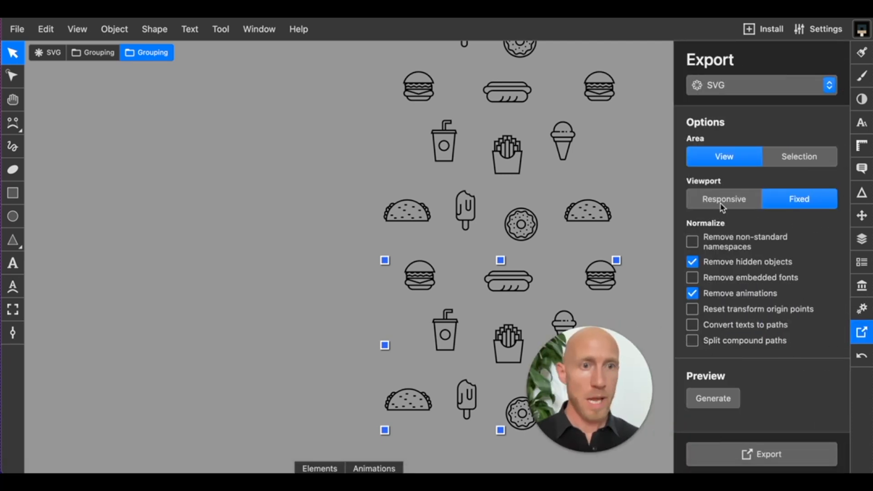
click(760, 85)
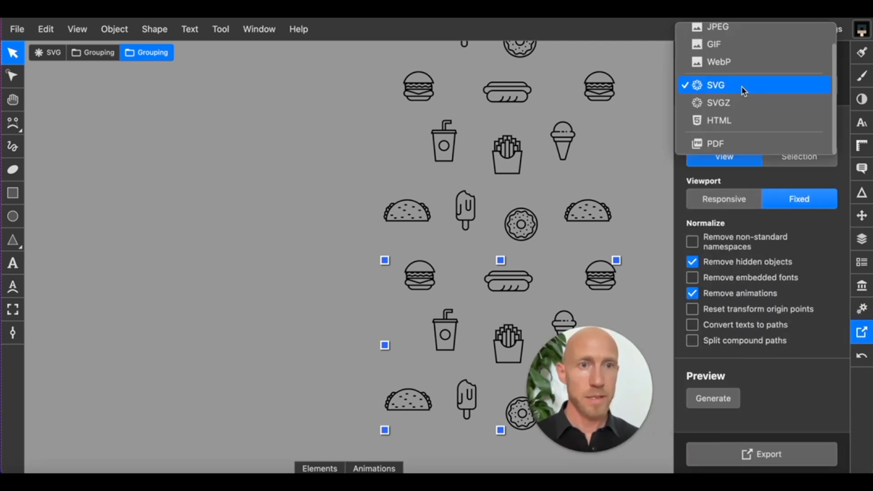
mouse_move(784, 180)
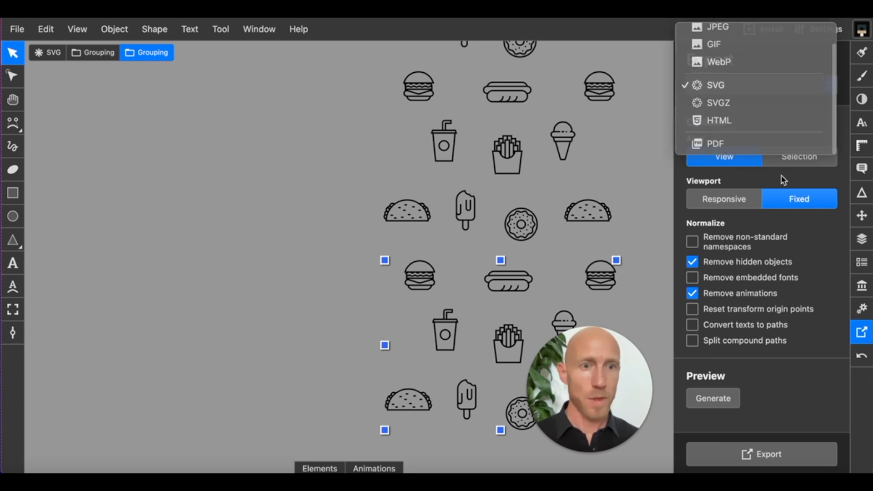
click(715, 85)
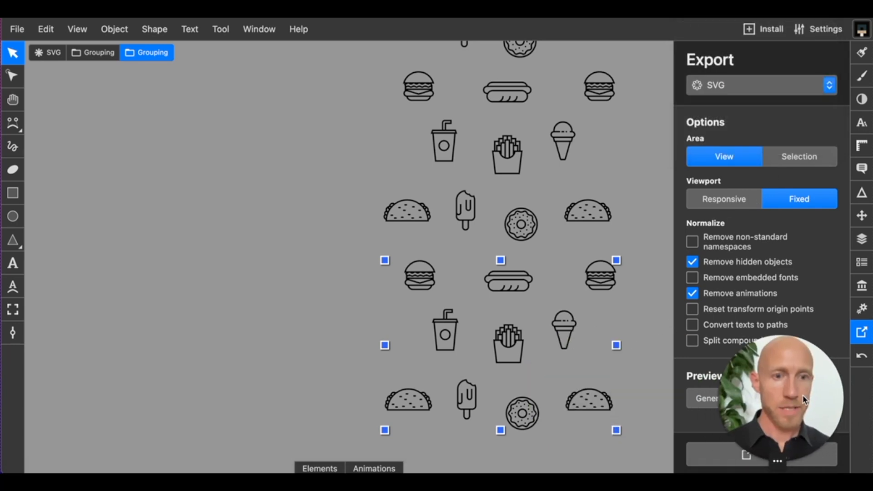
mouse_move(13, 310)
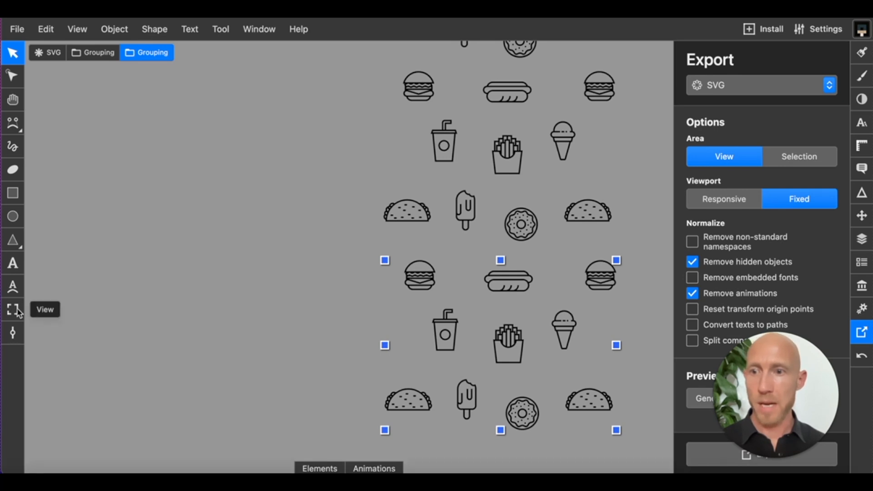
click(12, 310)
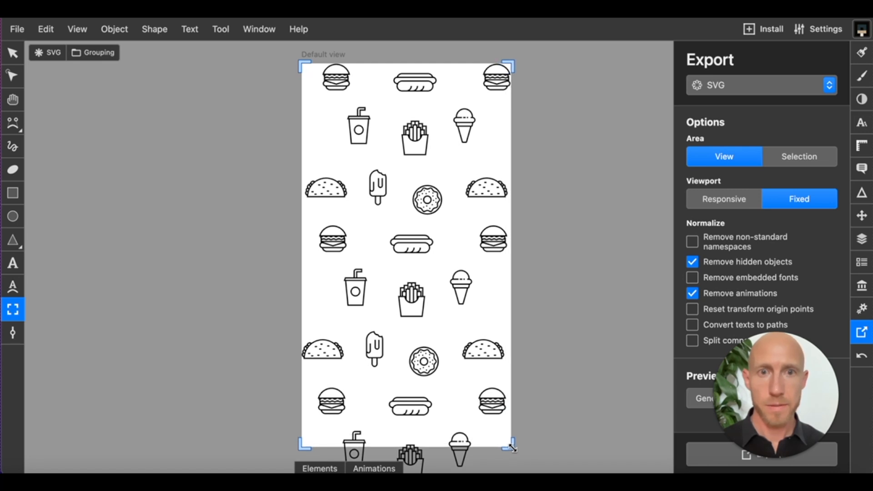
mouse_move(482, 405)
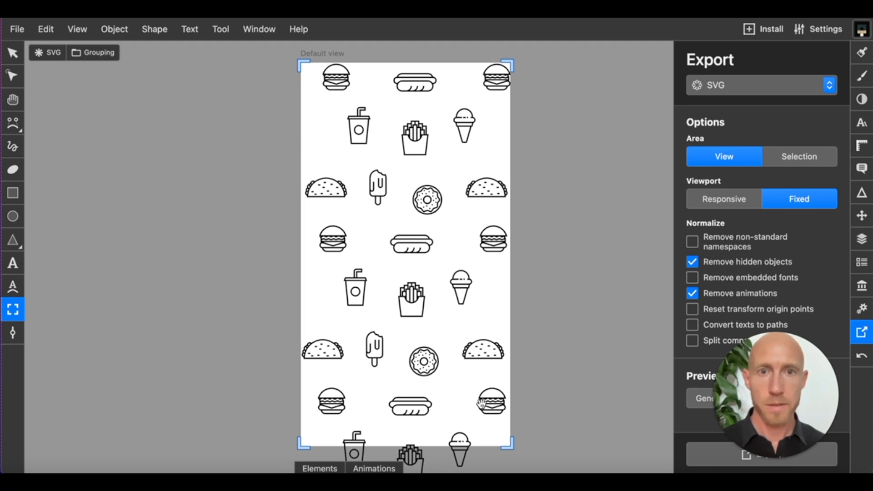
- Resize the Default view area to frame about four rows of food icons
scroll(down, 3)
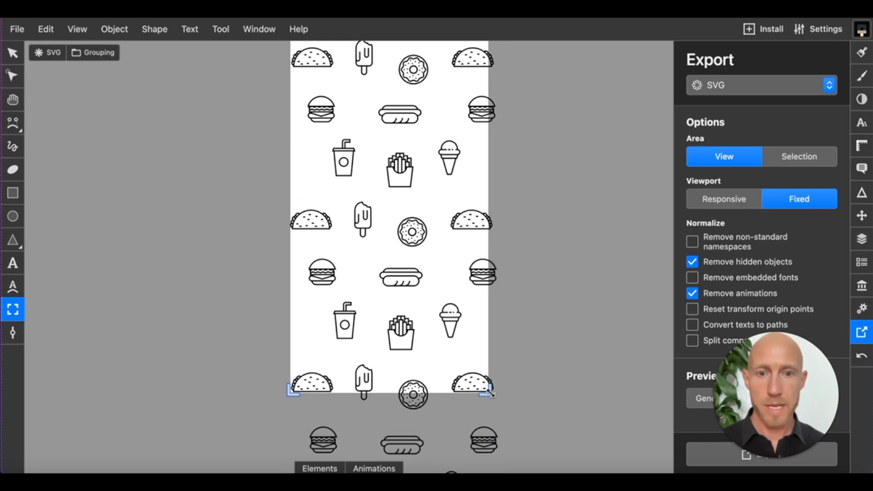
scroll(up, 3)
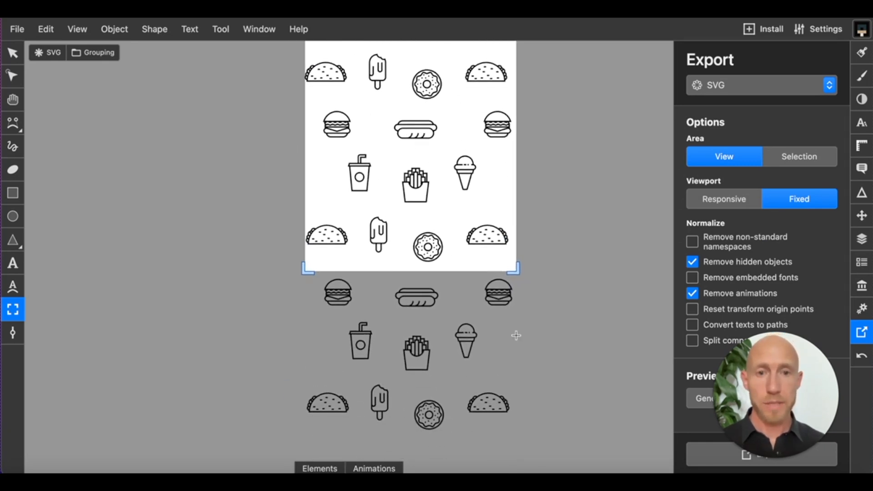
scroll(down, 3)
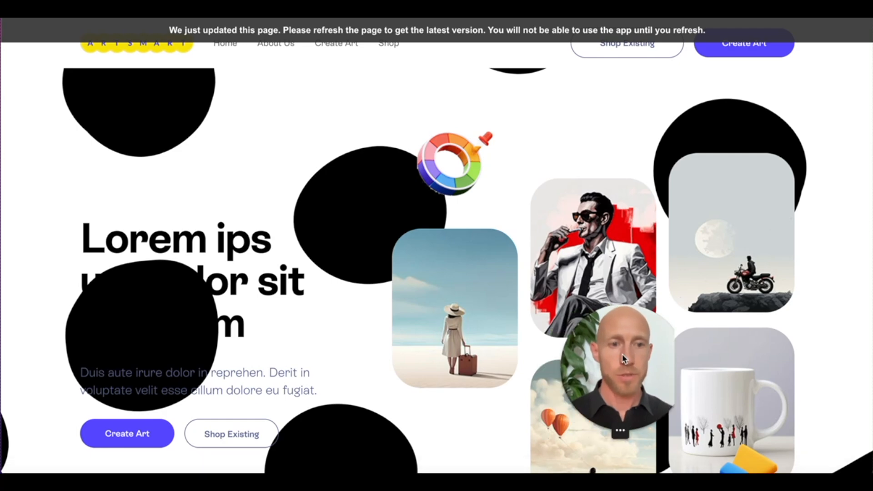
- Scroll the Bubble homepage preview to inspect the black blob background
scroll(down, 3)
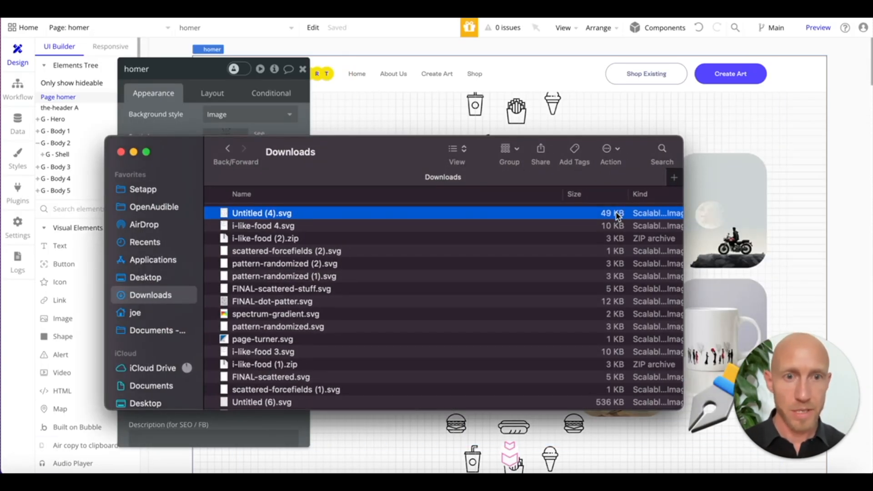
mouse_move(310, 256)
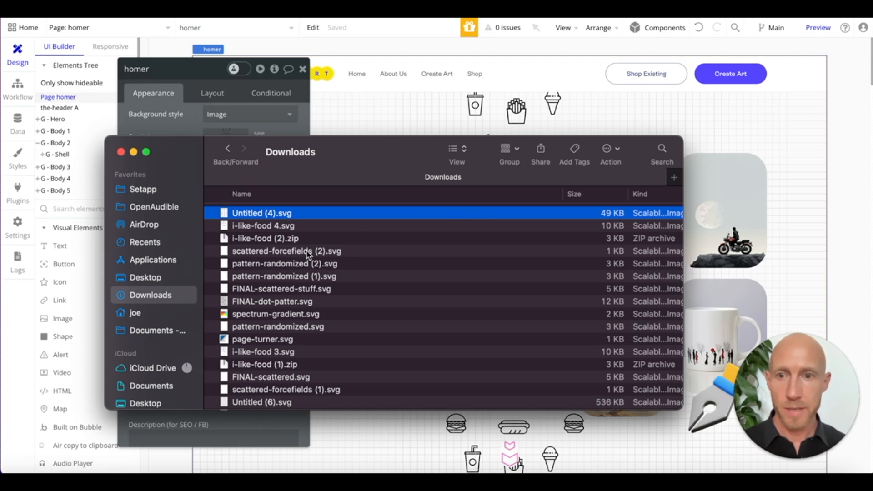
- Select FINAL-scattered-stuff.svg from Downloads as the homepage background image
click(286, 250)
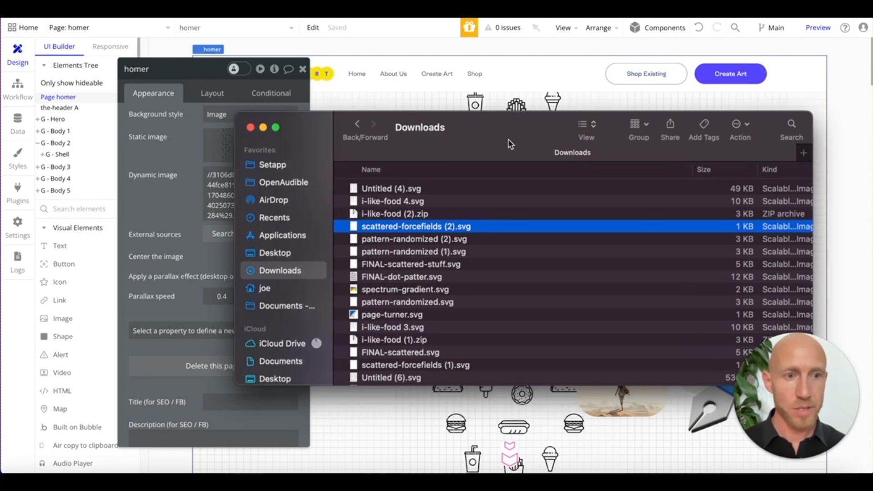
click(411, 263)
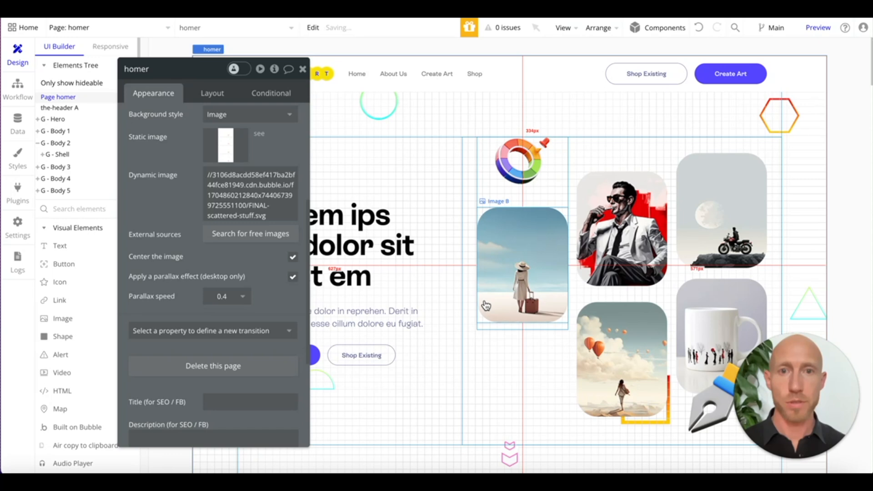
- Preview the homepage and scroll through the scattered outline-shape parallax background
click(303, 68)
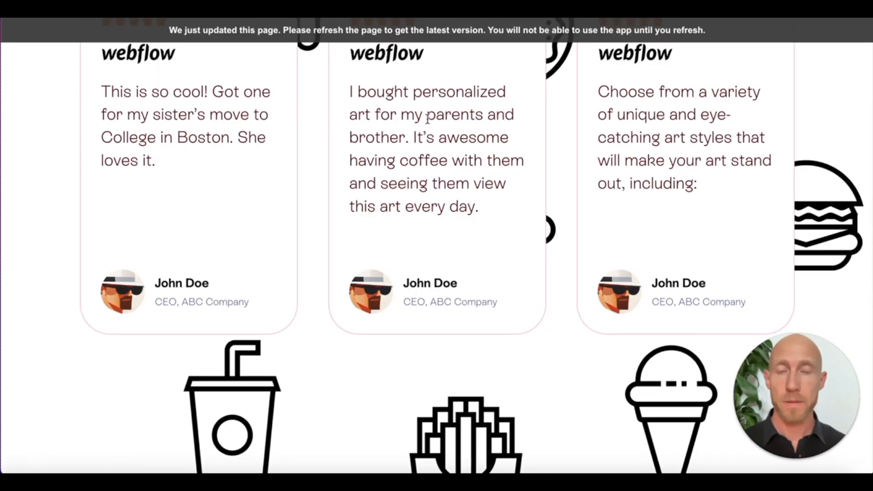
scroll(down, 3)
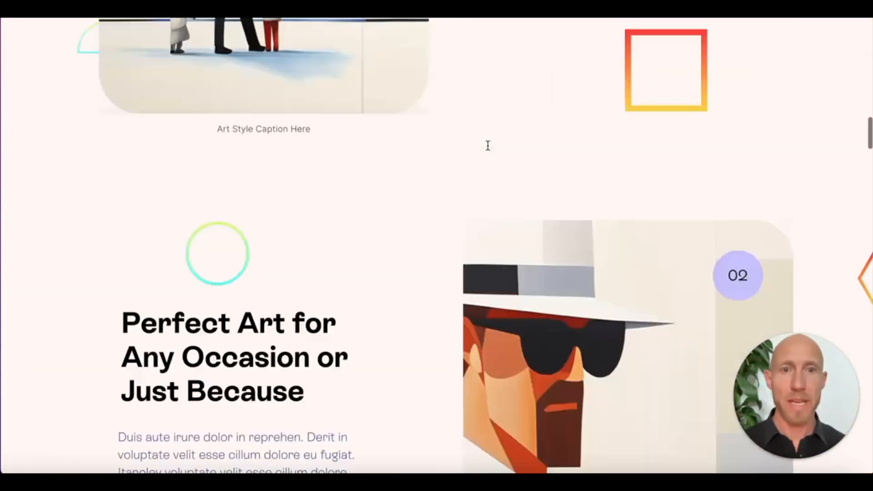
scroll(up, 3)
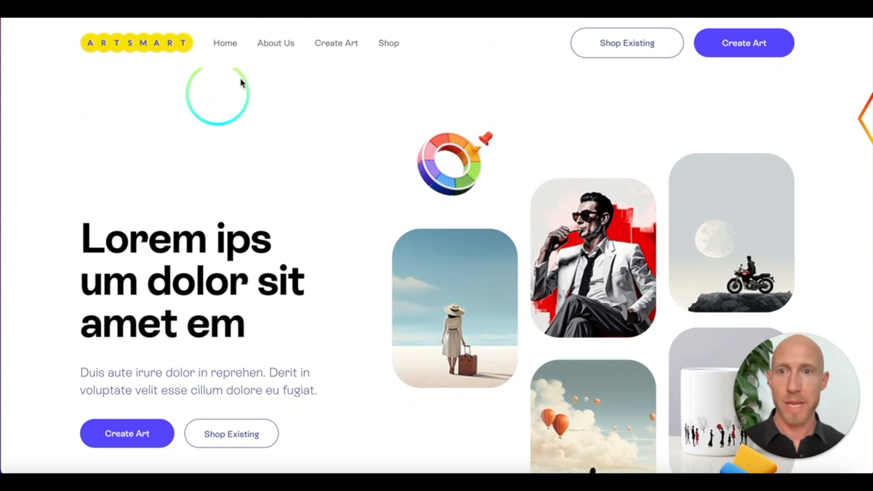
scroll(down, 3)
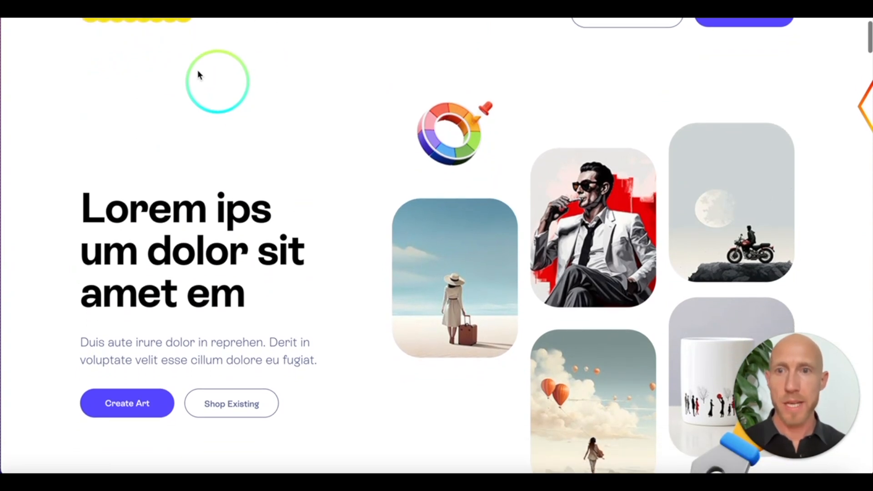
mouse_move(528, 324)
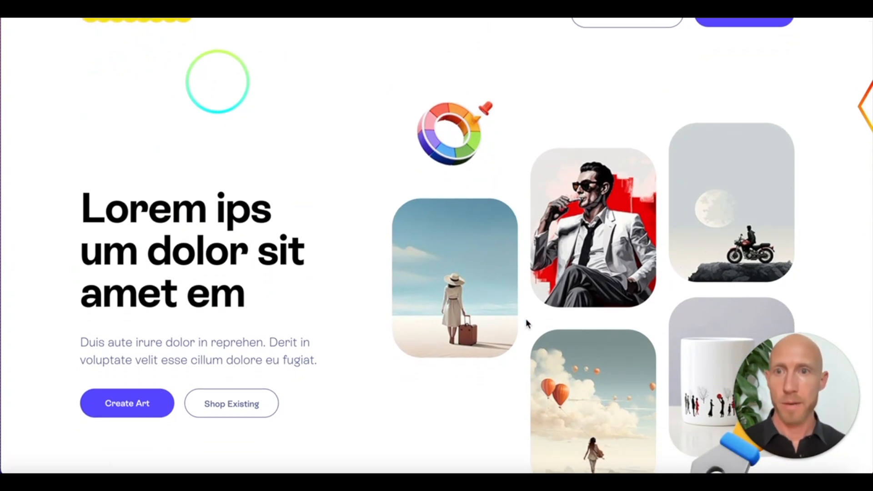
scroll(down, 3)
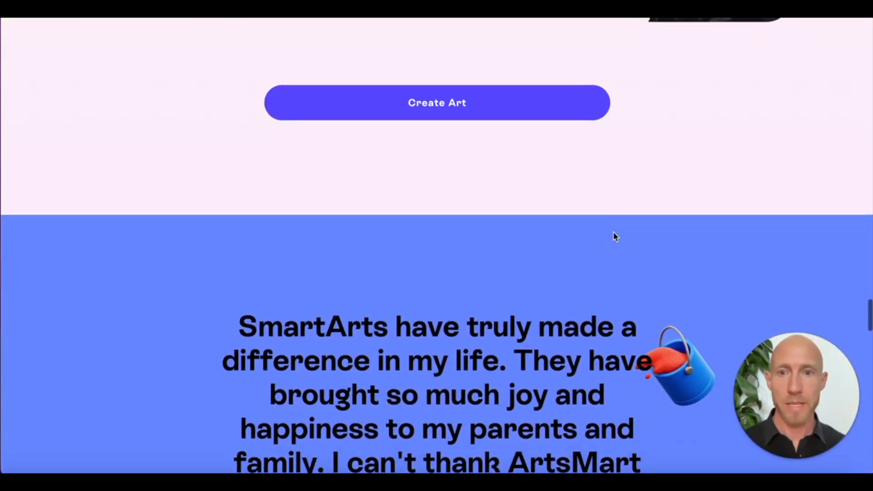
scroll(up, 3)
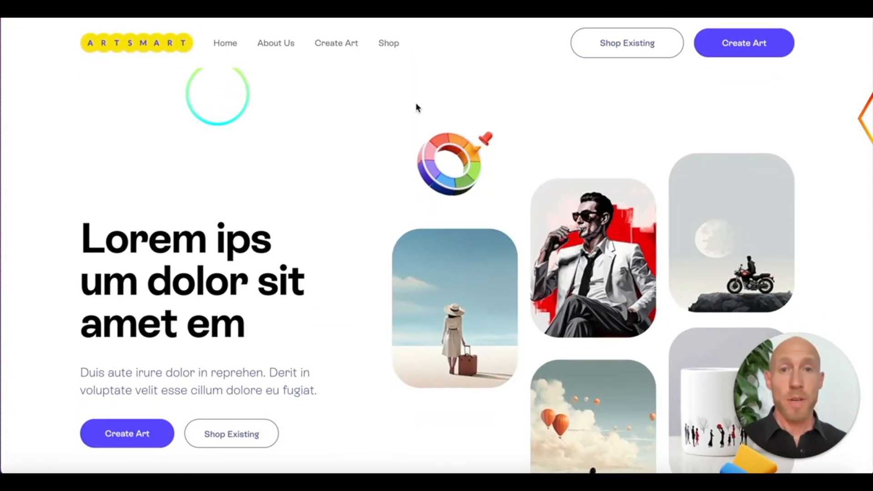